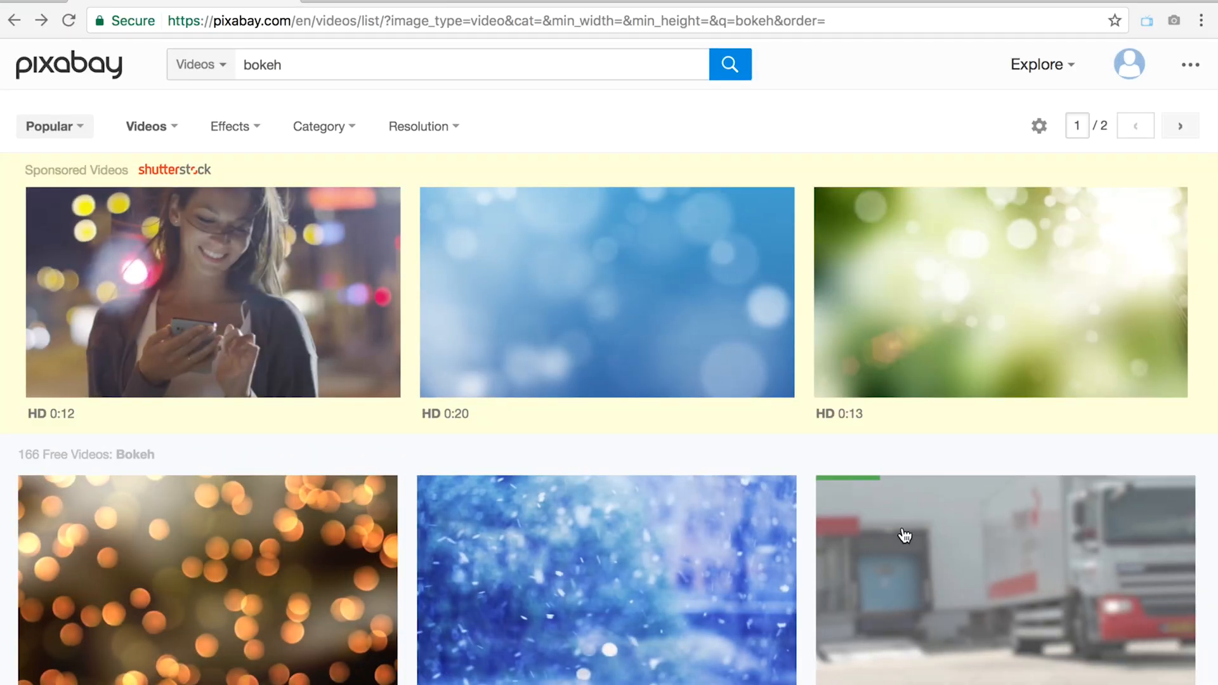
Confirm the 1920×1080 composition and add a Futura T Bold 215 px white PREMIERE GAL title
{"action": "scroll", "scroll_direction": "down", "scroll_amount": 3}
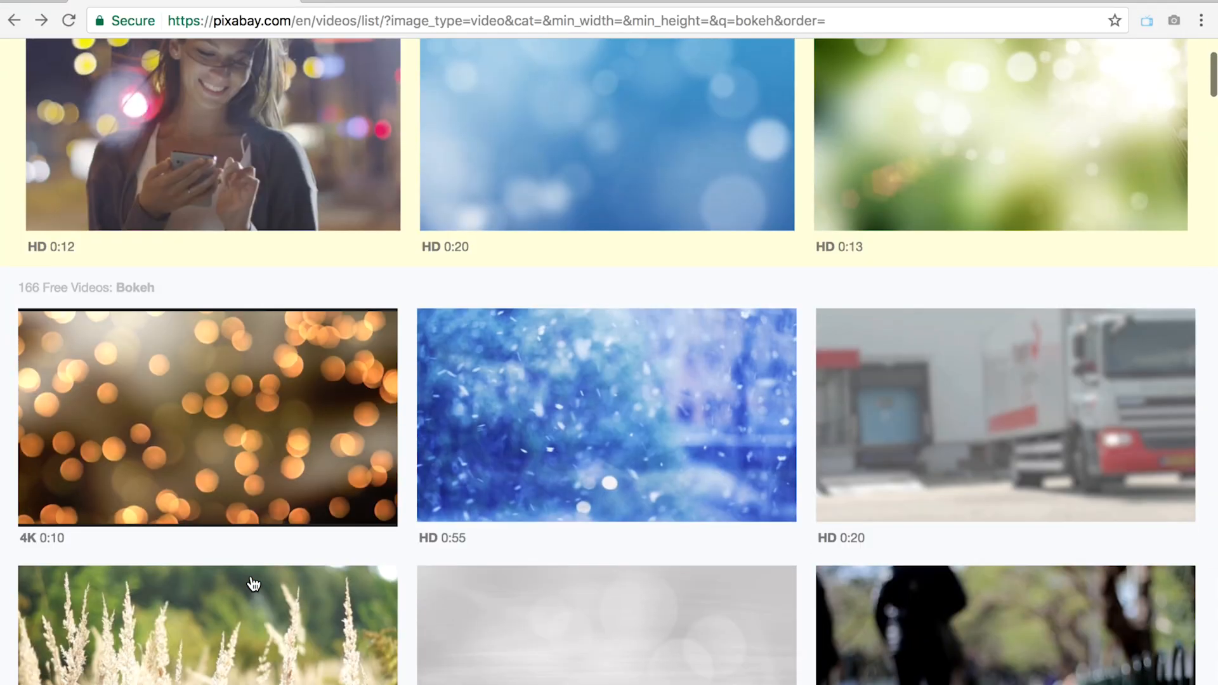
{"action": "scroll", "scroll_direction": "down", "scroll_amount": 3}
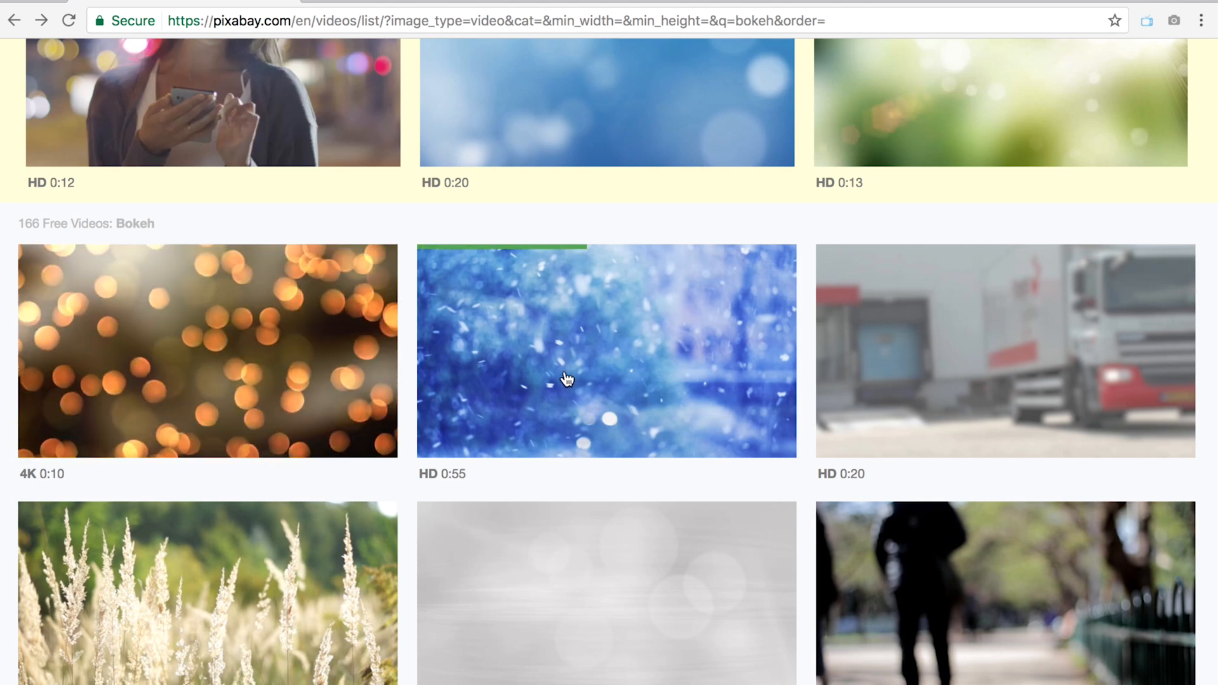
{"action": "mouse_move", "coordinate": [573, 590]}
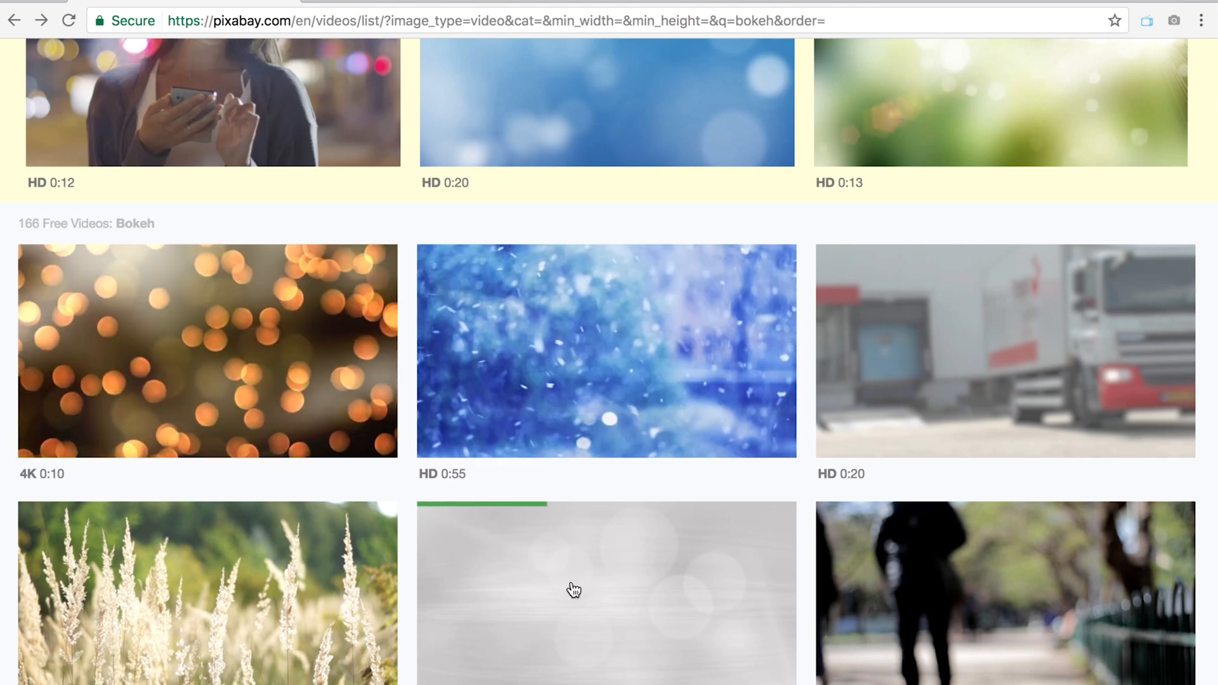
{"action": "scroll", "scroll_direction": "down", "scroll_amount": 3}
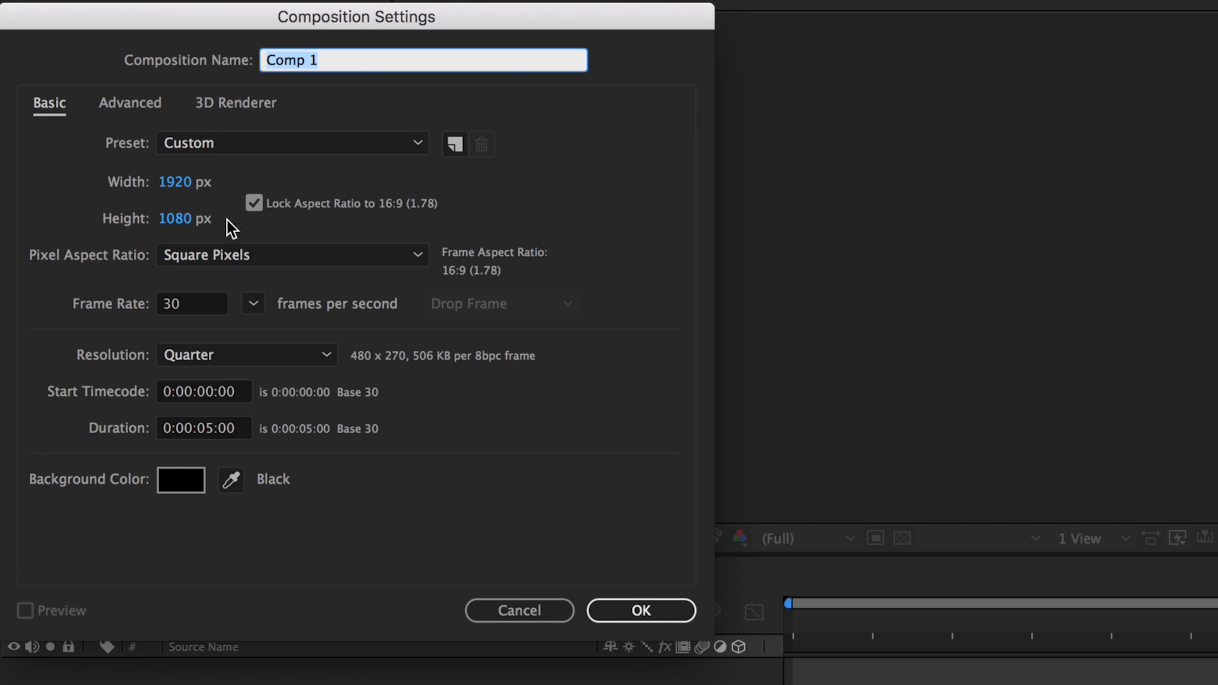
{"action": "left_click", "coordinate": [639, 610]}
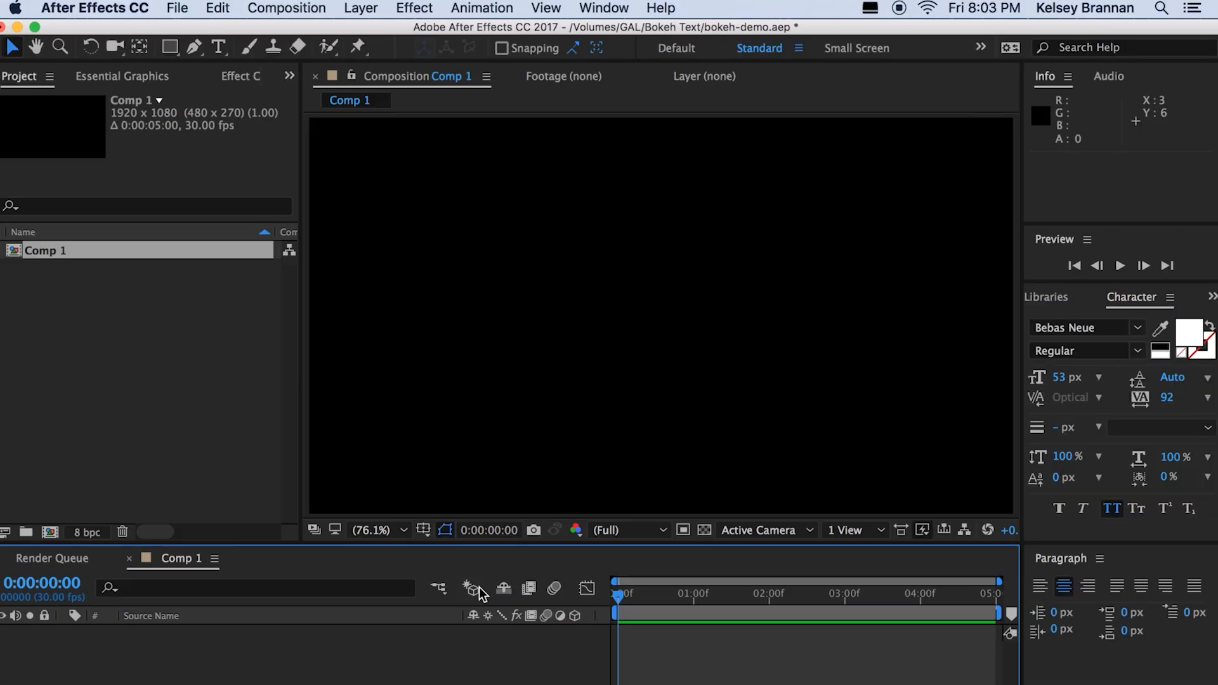
{"action": "left_click", "coordinate": [220, 47]}
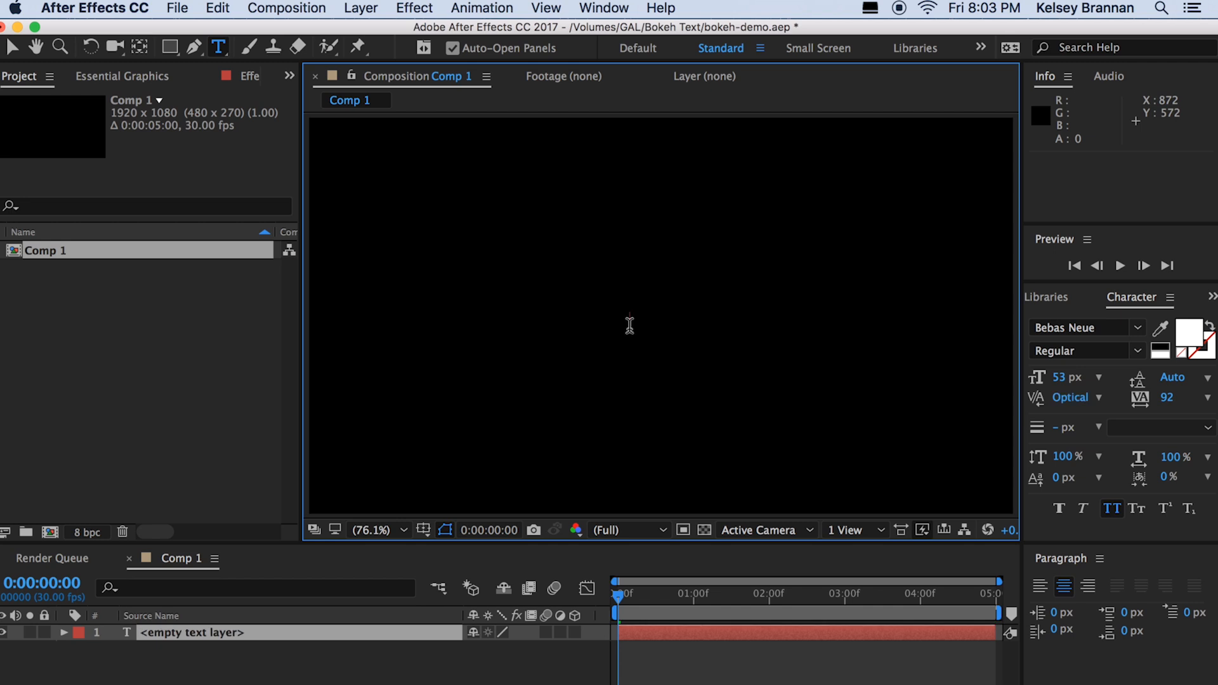
{"action": "type", "text": "PREMIERE GAL"}
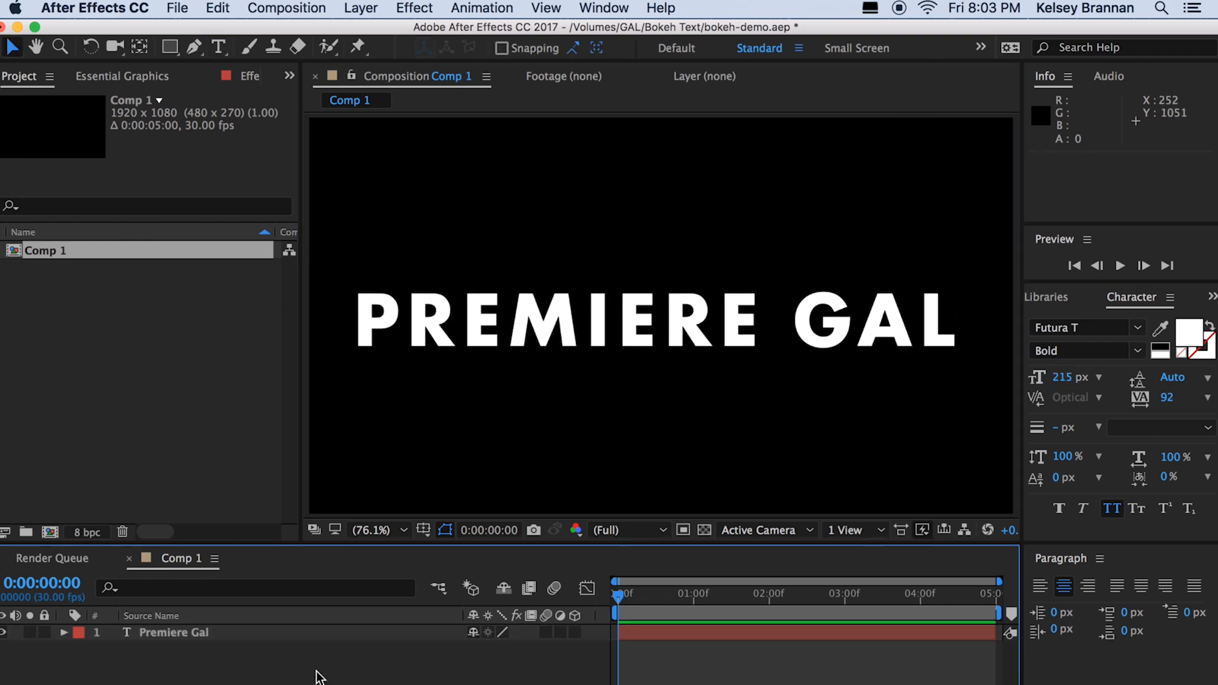
{"action": "left_click", "coordinate": [177, 9]}
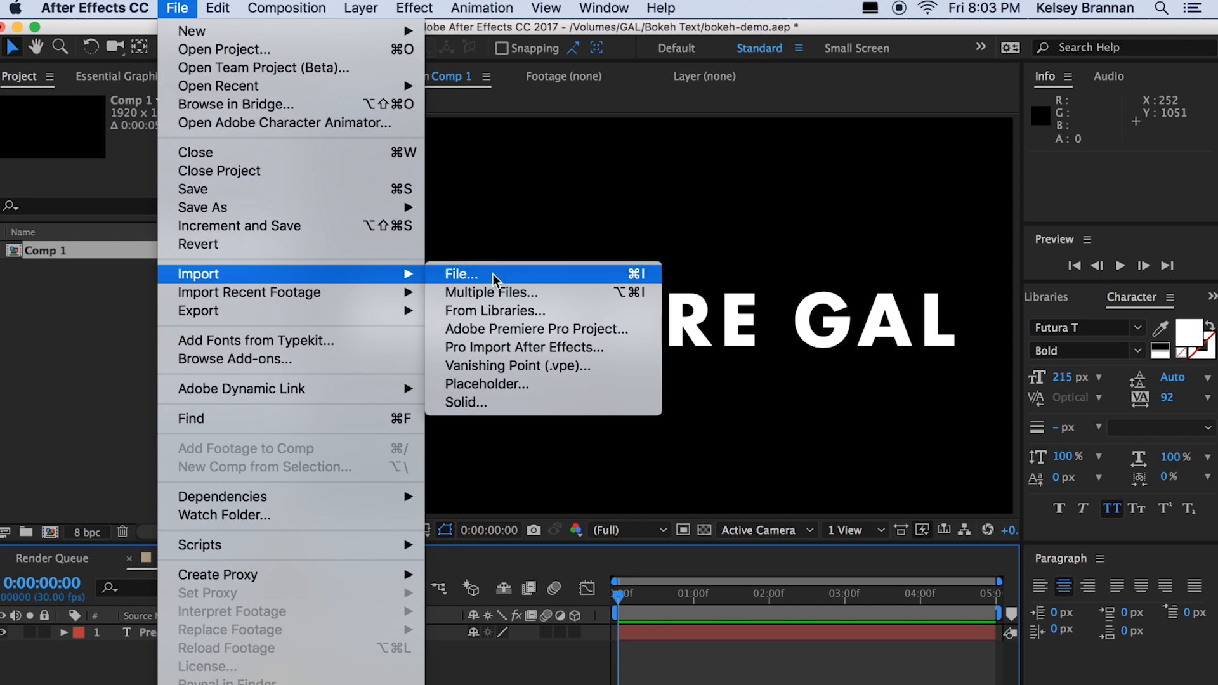
Import Bokeh-StockVideo.mp4 and place it in Comp 1 beneath the title layer
{"action": "left_click", "coordinate": [459, 274]}
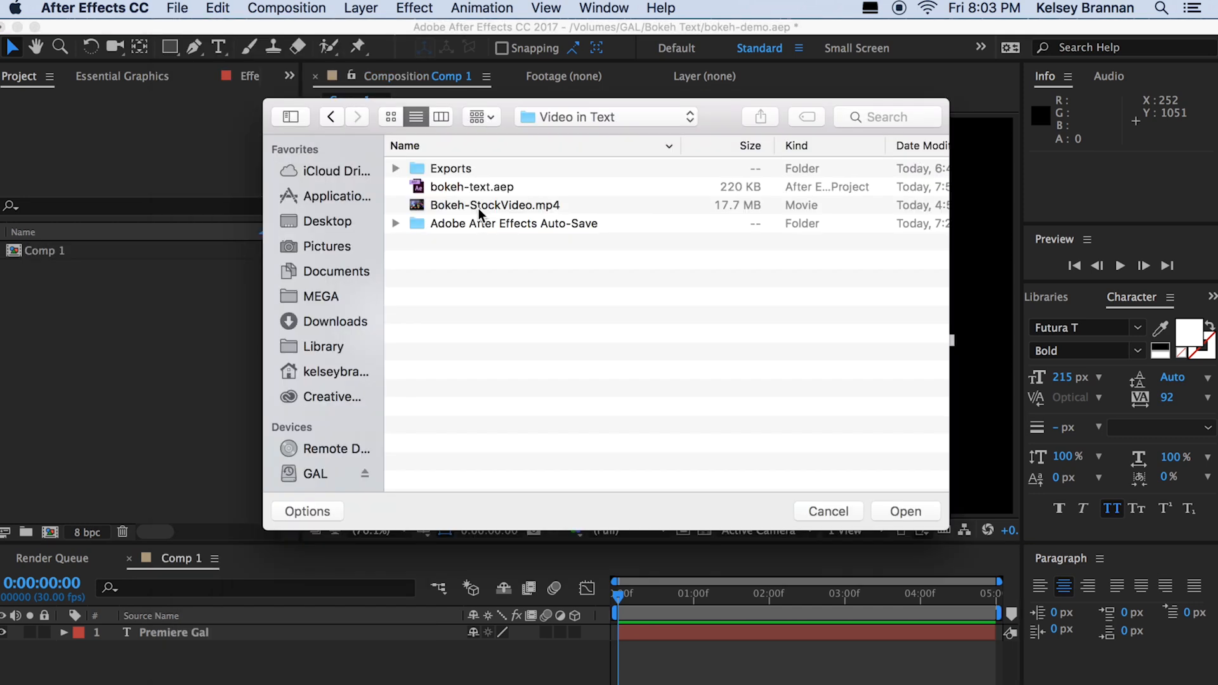
{"action": "left_click", "coordinate": [495, 206]}
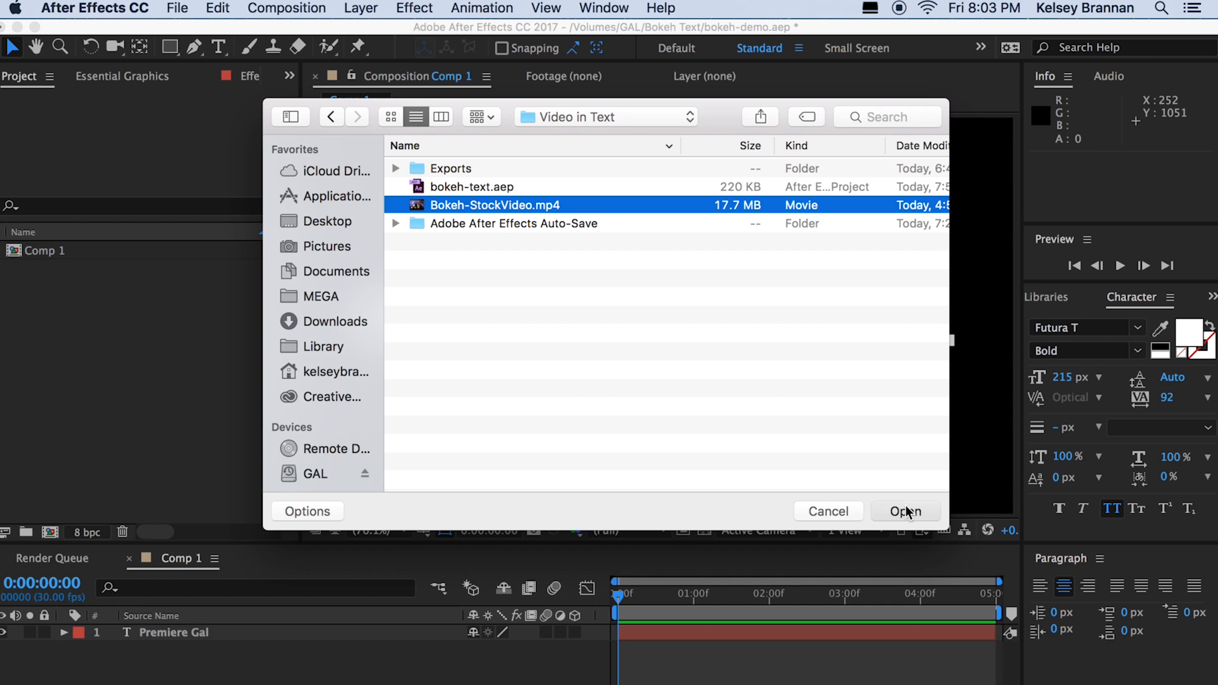
{"action": "left_click", "coordinate": [906, 511]}
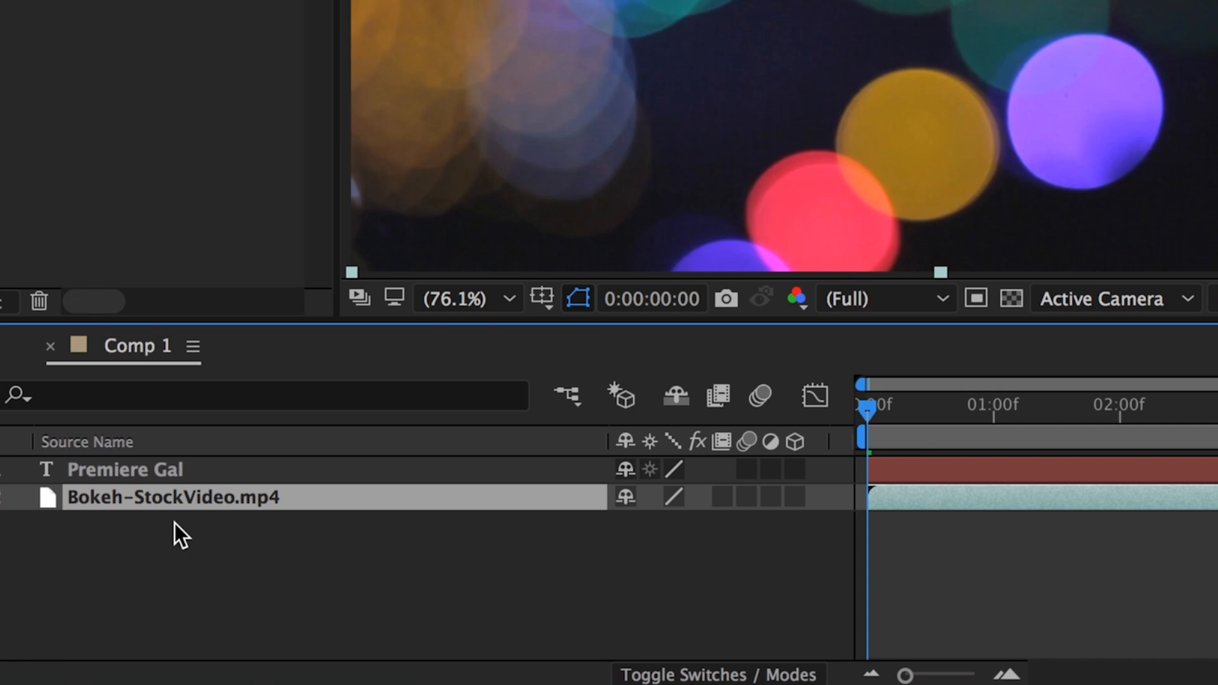
{"action": "mouse_move", "coordinate": [302, 487]}
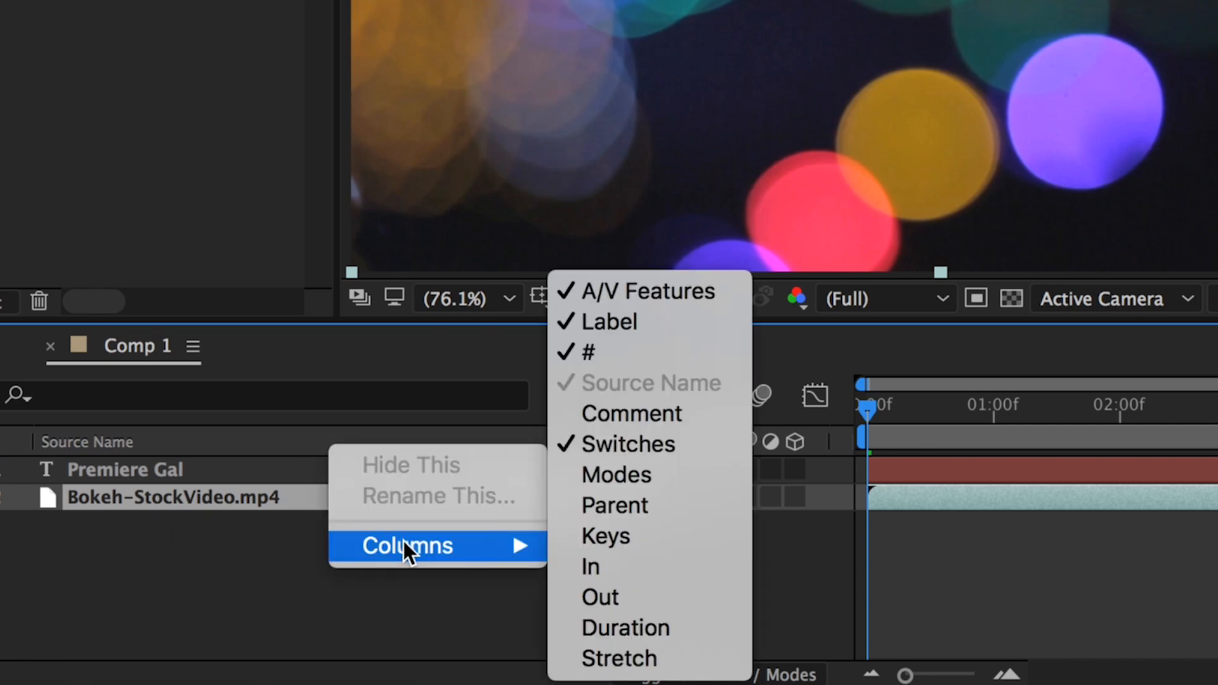
{"action": "mouse_move", "coordinate": [615, 475]}
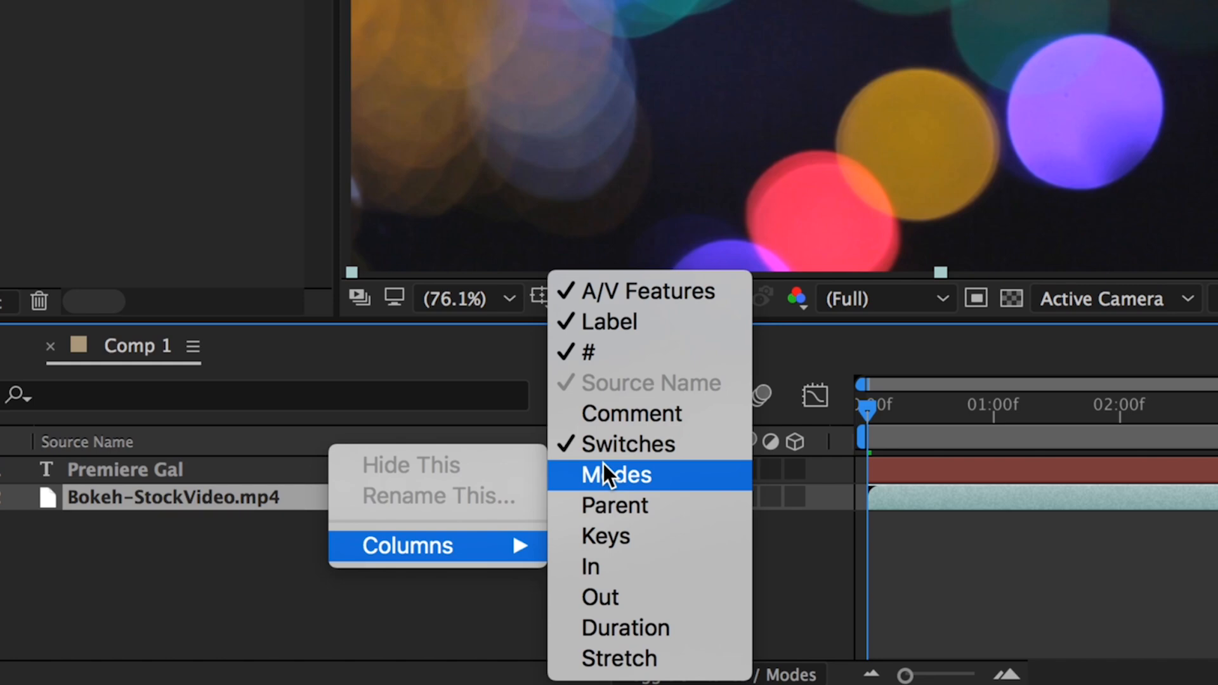
Show the Modes column and set the video's TrkMat to Alpha Matte "Premiere Gal"
{"action": "left_click", "coordinate": [614, 474]}
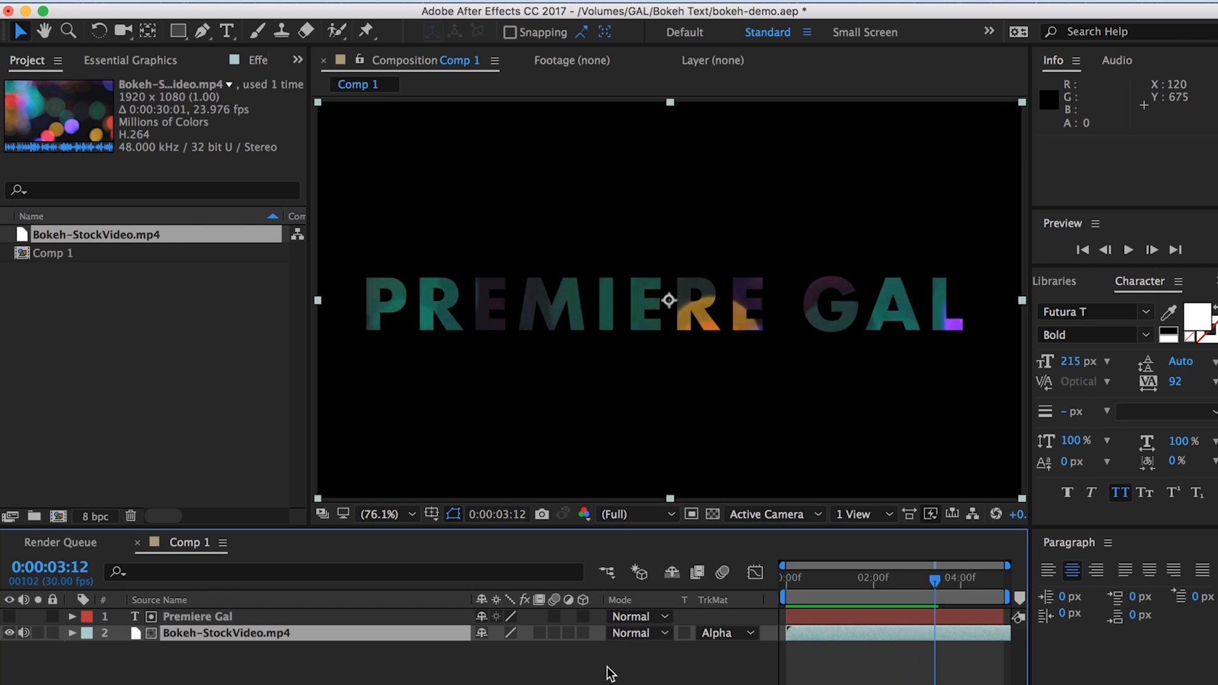
{"action": "left_click", "coordinate": [198, 617]}
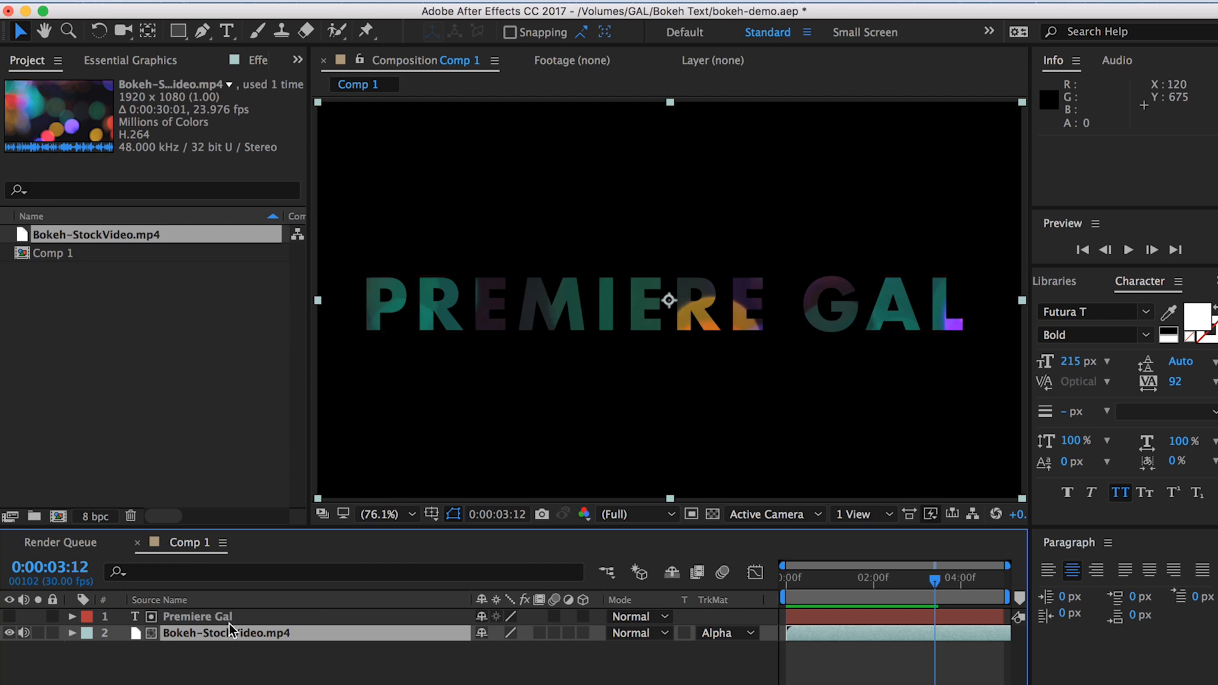
Pre-compose the title and video layers into Pre-comp 1
{"action": "right_click", "coordinate": [230, 632]}
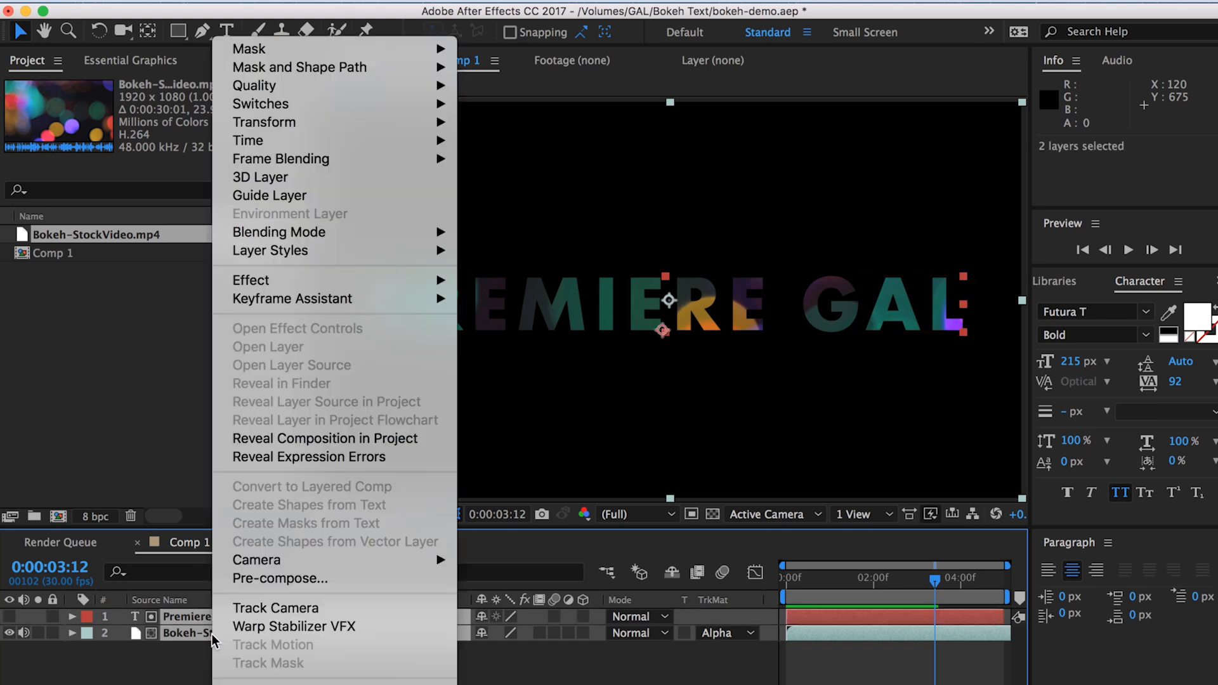
{"action": "mouse_move", "coordinate": [279, 579]}
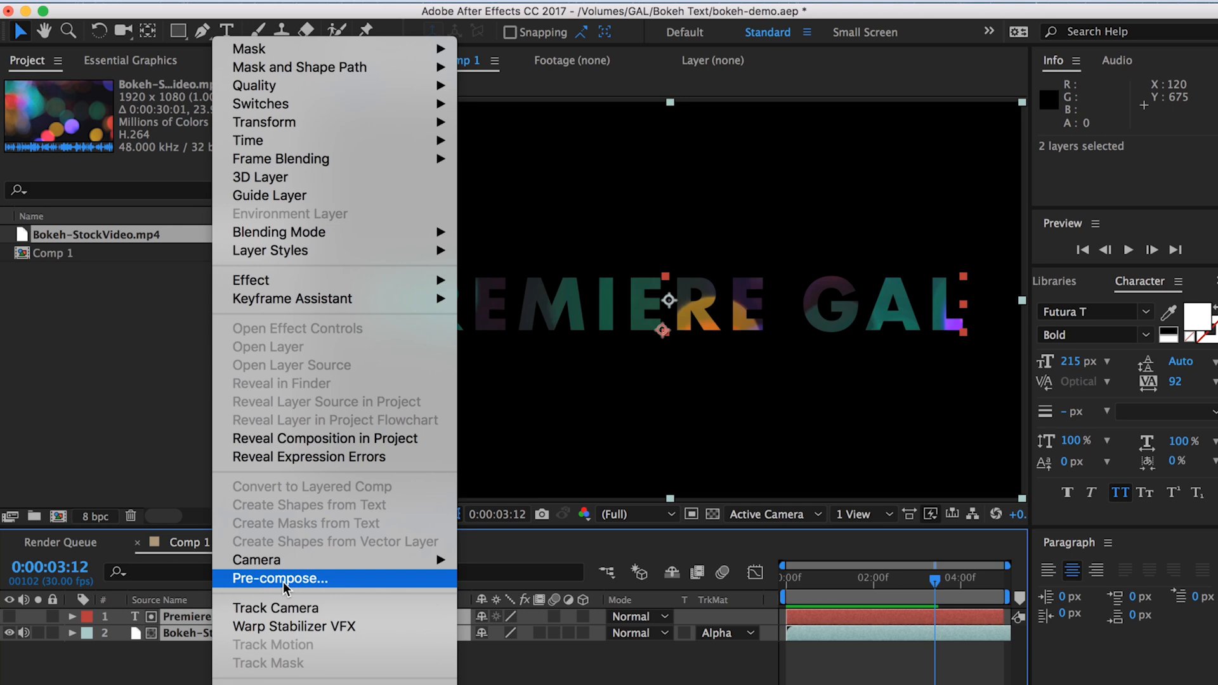
{"action": "left_click", "coordinate": [279, 579]}
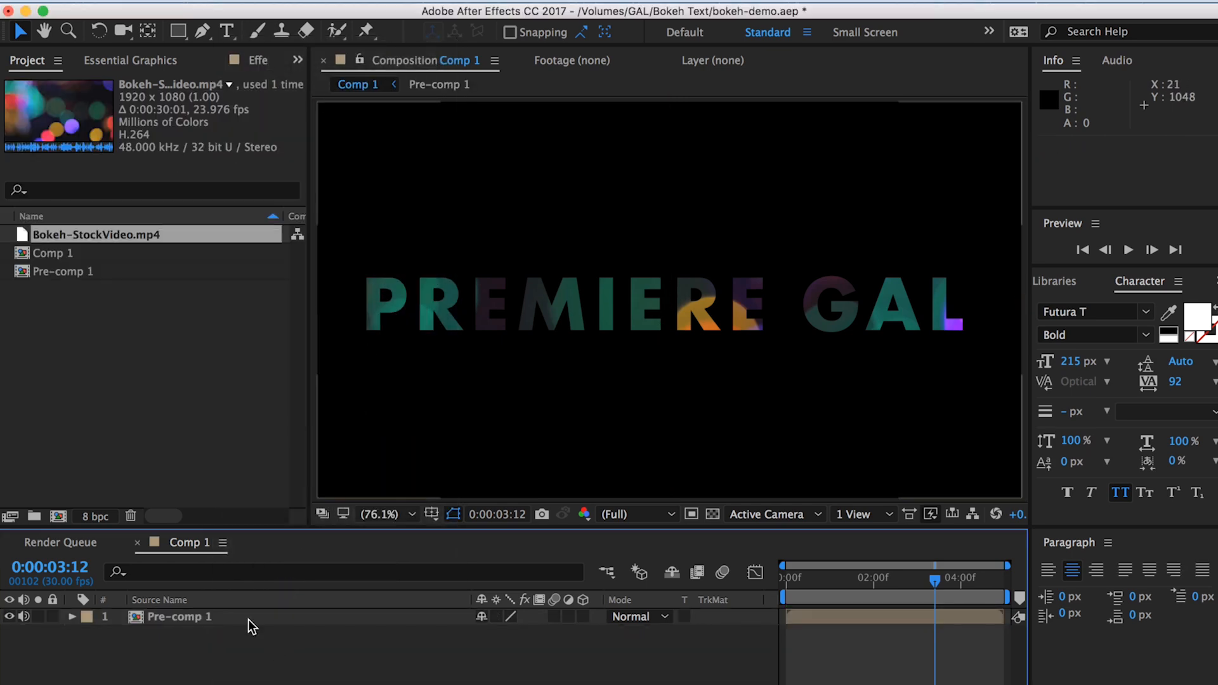
{"action": "left_click", "coordinate": [369, 11]}
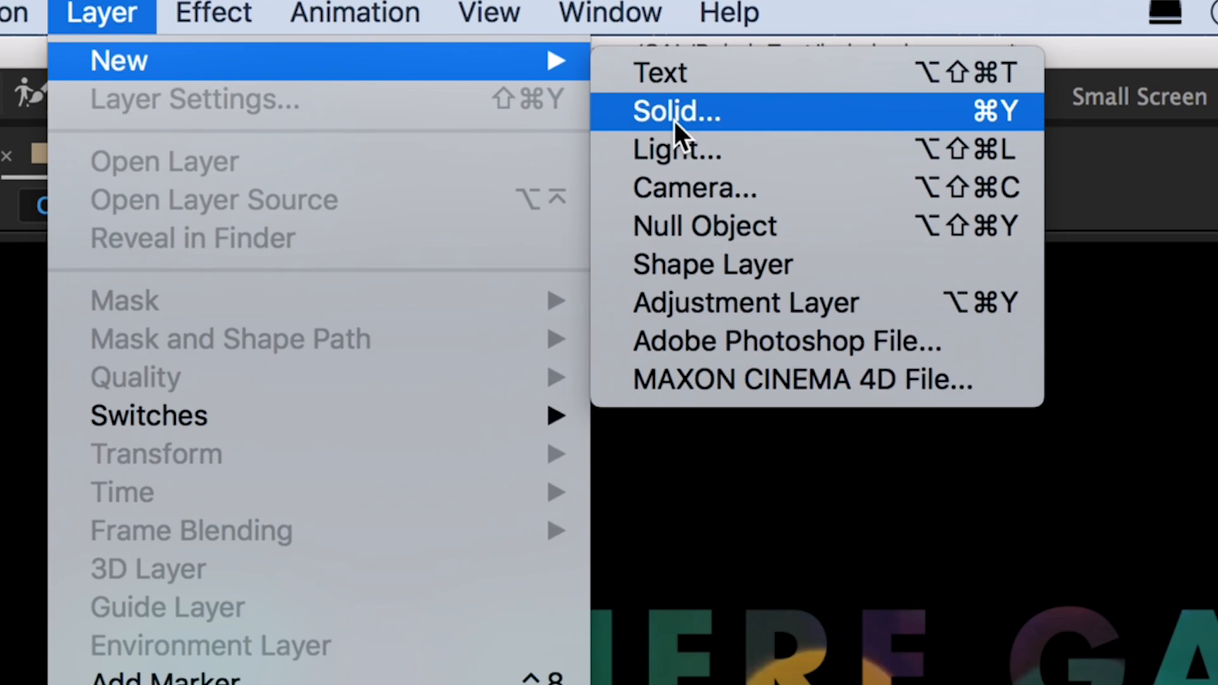
Create a yellow solid layer and place it below Pre-comp 1 as the background
{"action": "left_click", "coordinate": [675, 112]}
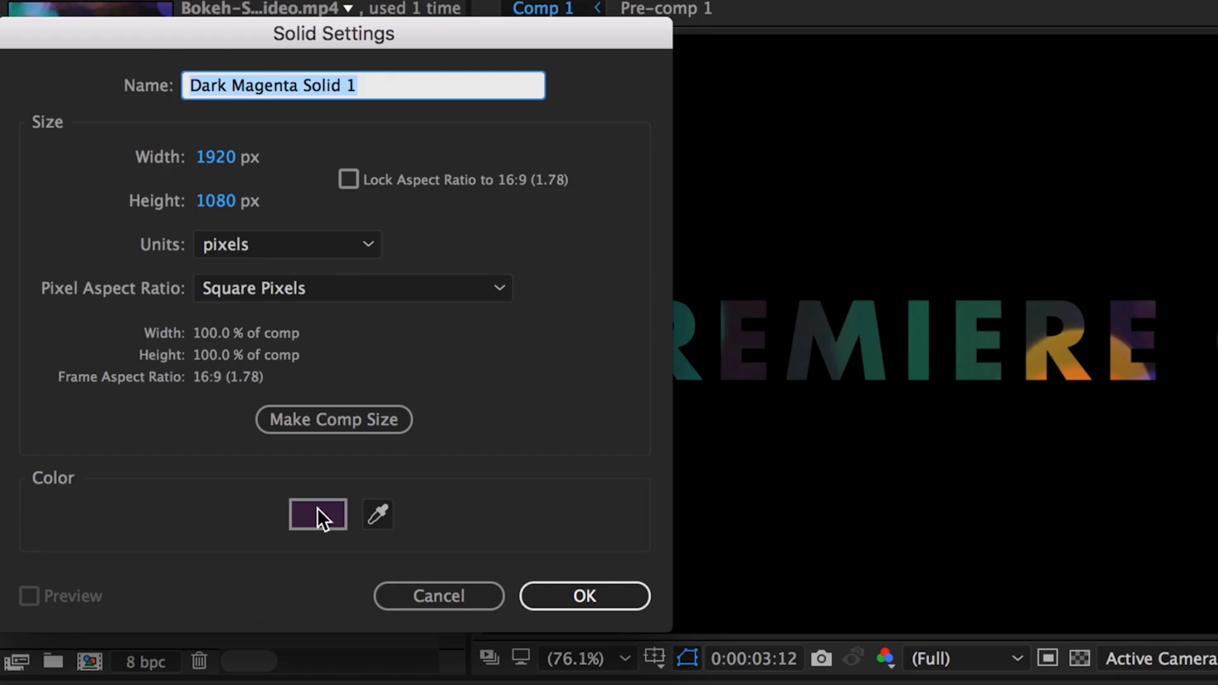
{"action": "left_click", "coordinate": [584, 596]}
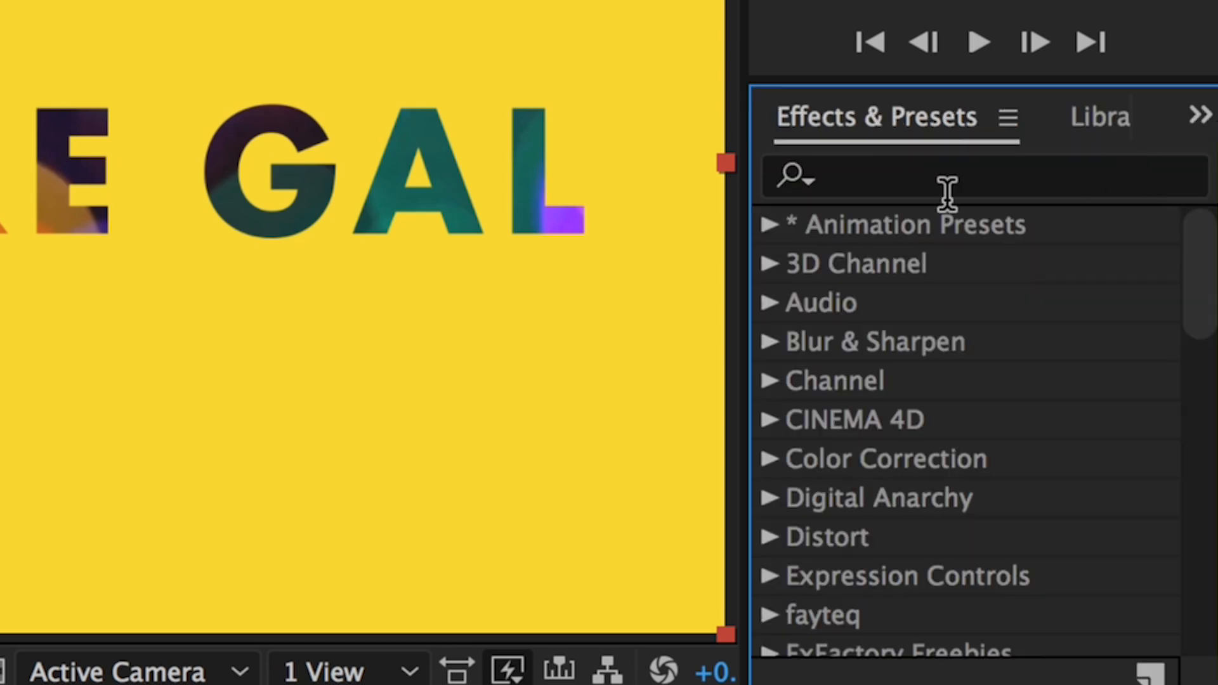
Apply Drop Shadow to Pre-comp 1 with Softness 25
{"action": "left_click", "coordinate": [932, 176]}
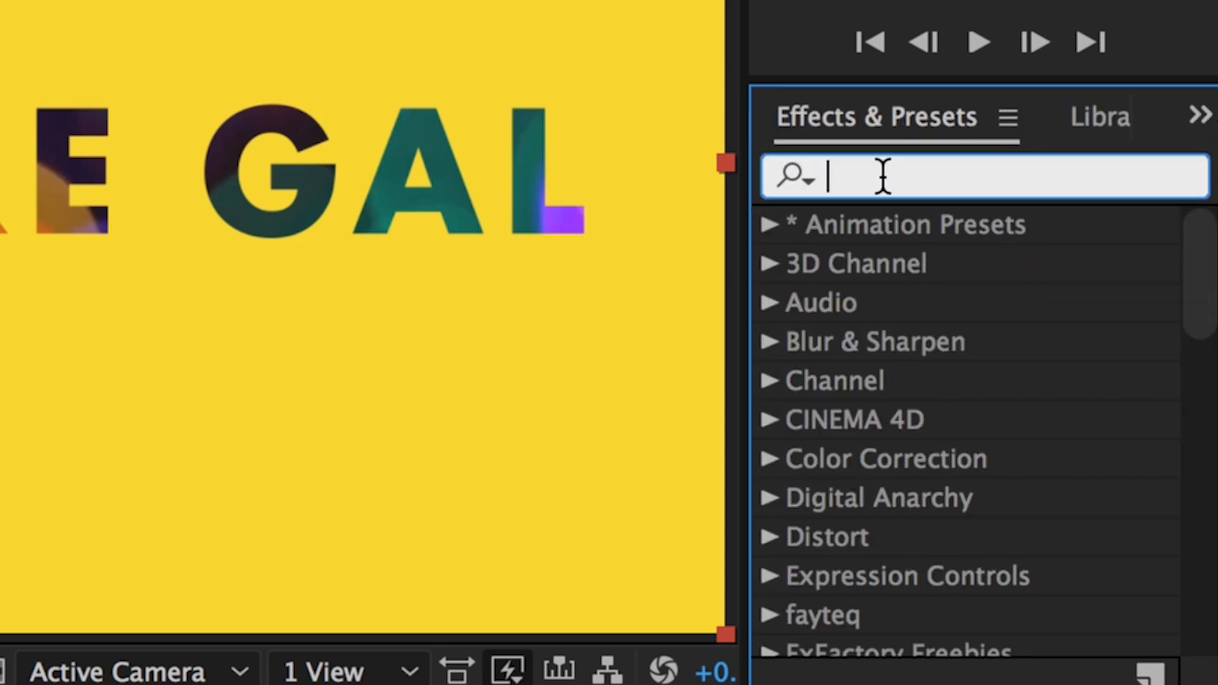
{"action": "type", "text": "drop sha"}
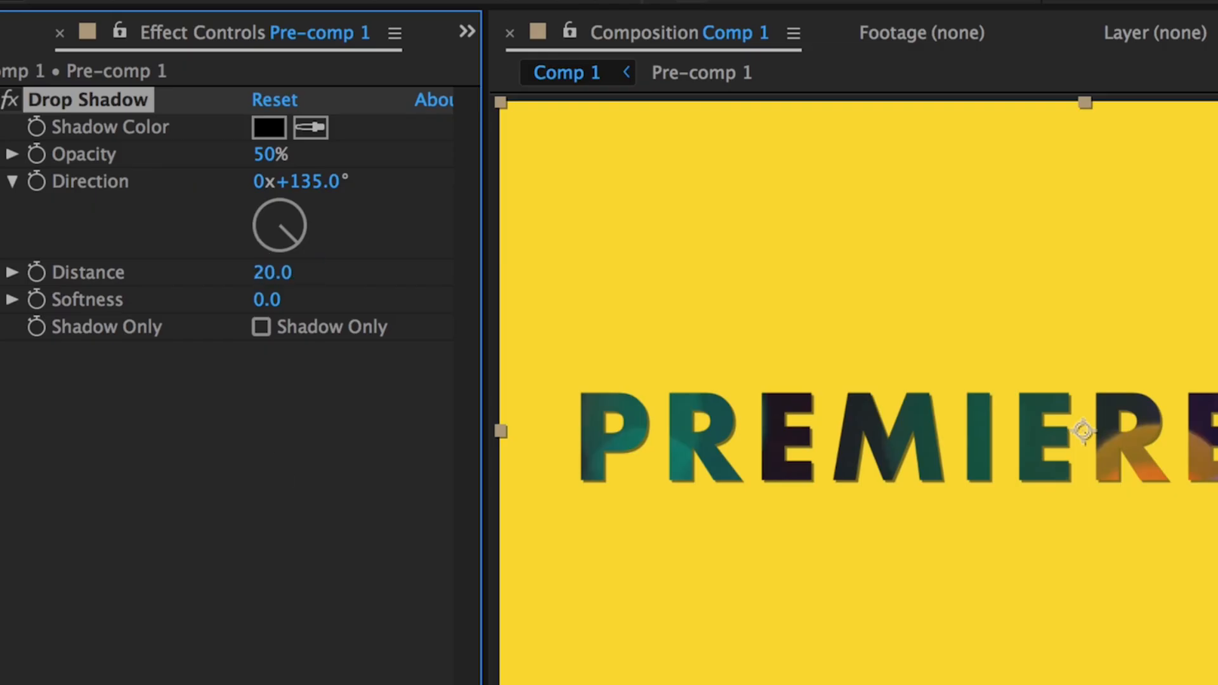
{"action": "left_click", "coordinate": [267, 299]}
{"action": "type", "text": "25"}
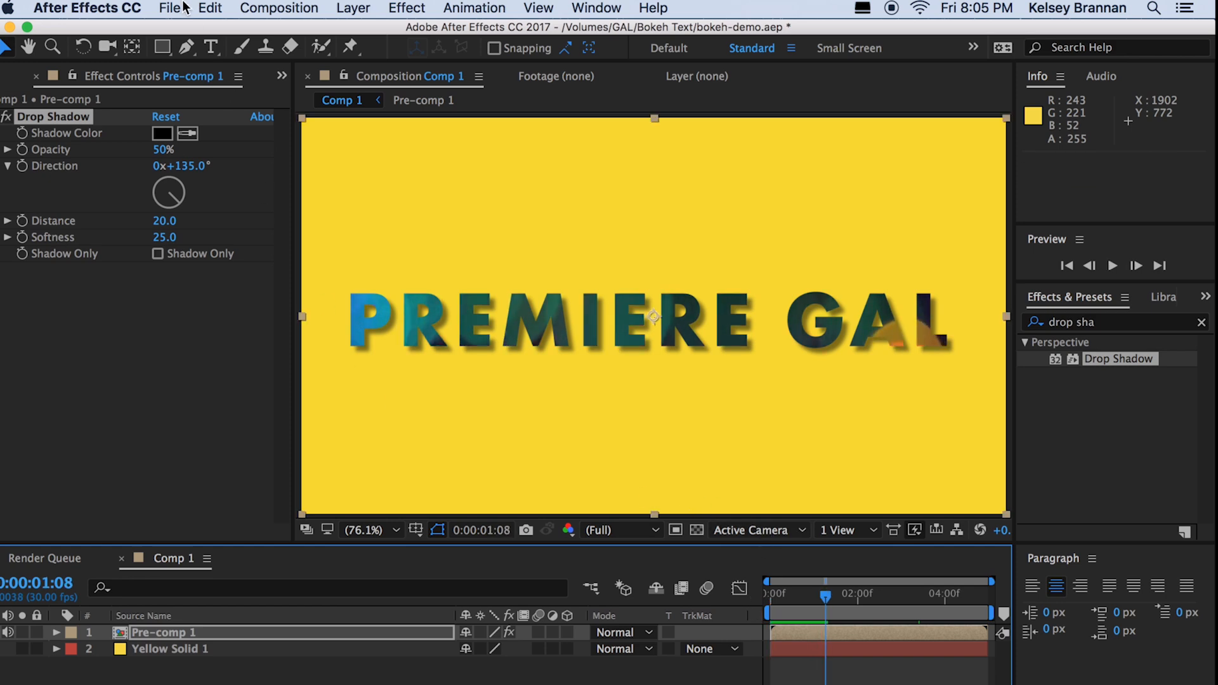
Browse the File menu's Export options before saving the bokeh-demo project
{"action": "left_click", "coordinate": [169, 7]}
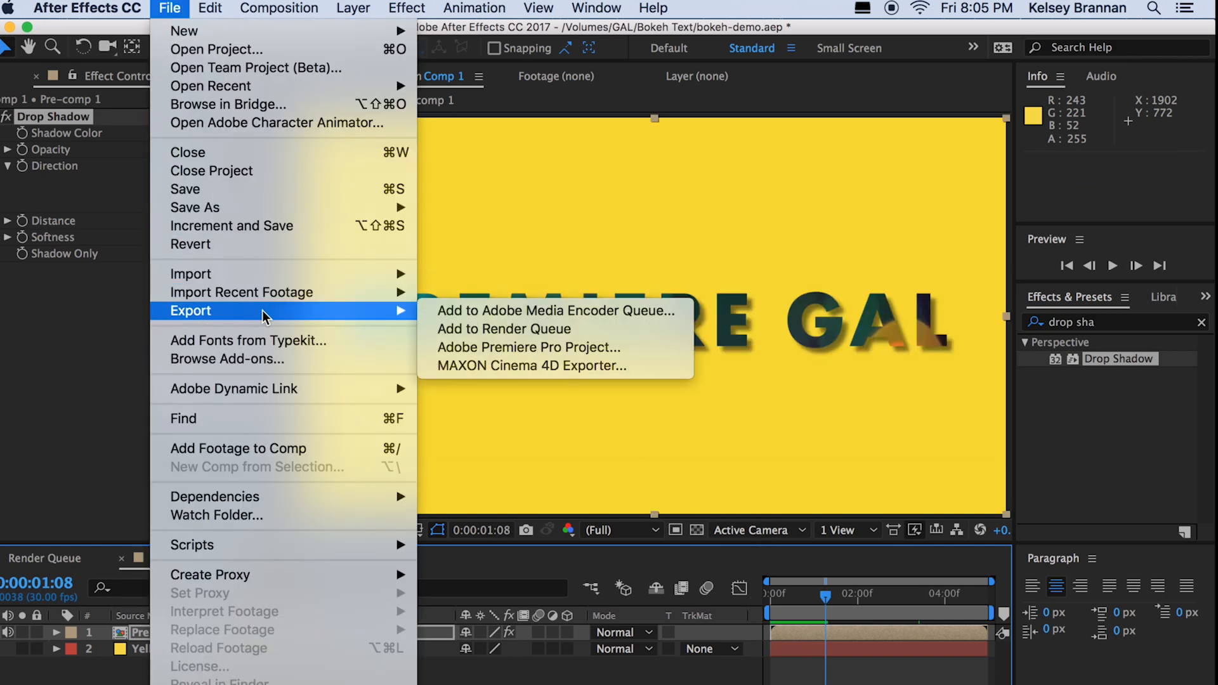
{"action": "mouse_move", "coordinate": [555, 310]}
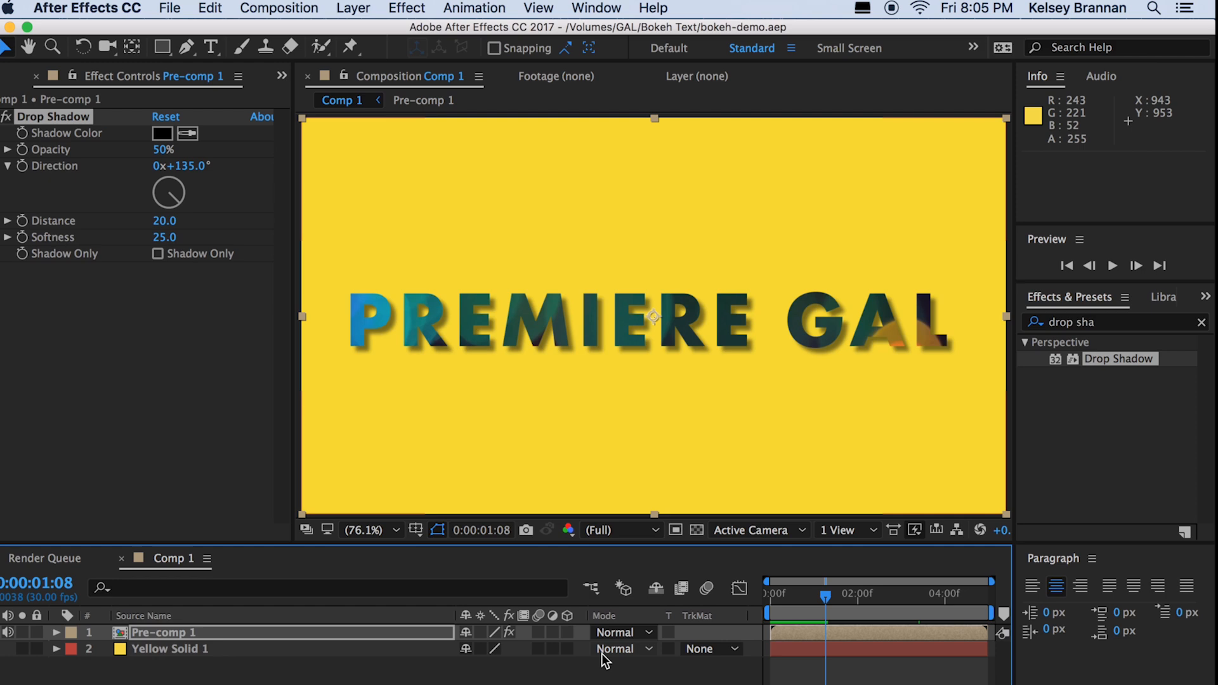
Make Comp 1 the Essential Graphics master composition and enter Pre-comp 1
{"action": "left_click", "coordinate": [596, 9]}
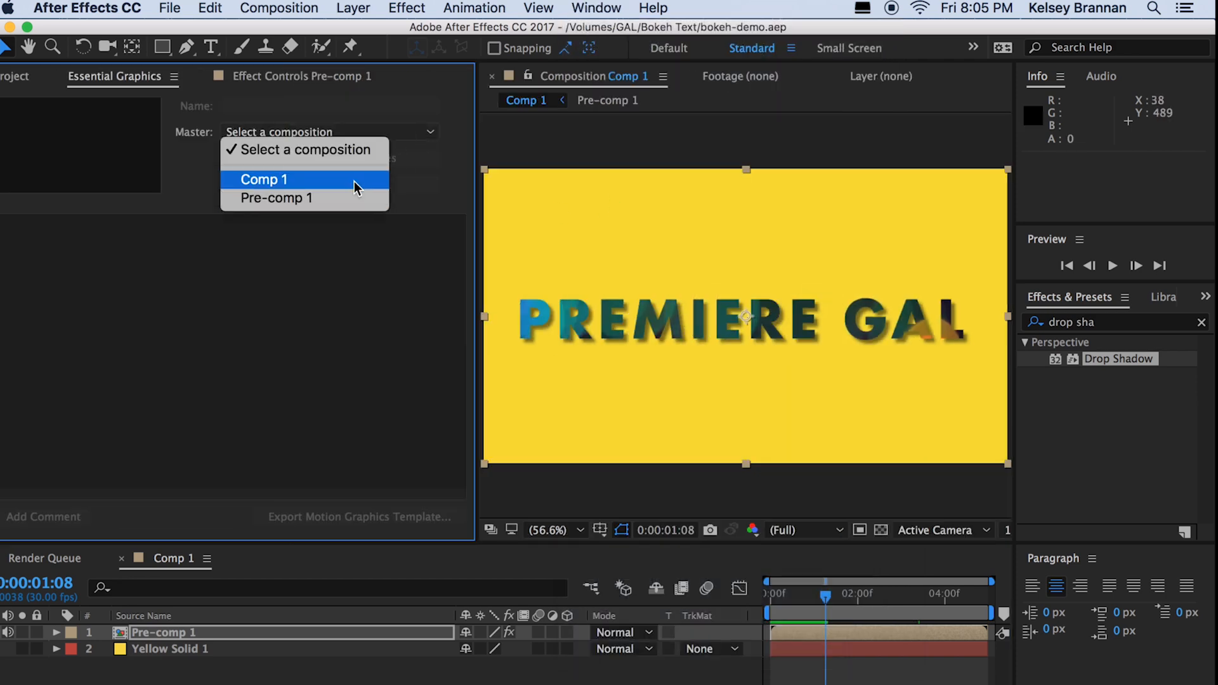
{"action": "left_click", "coordinate": [264, 179]}
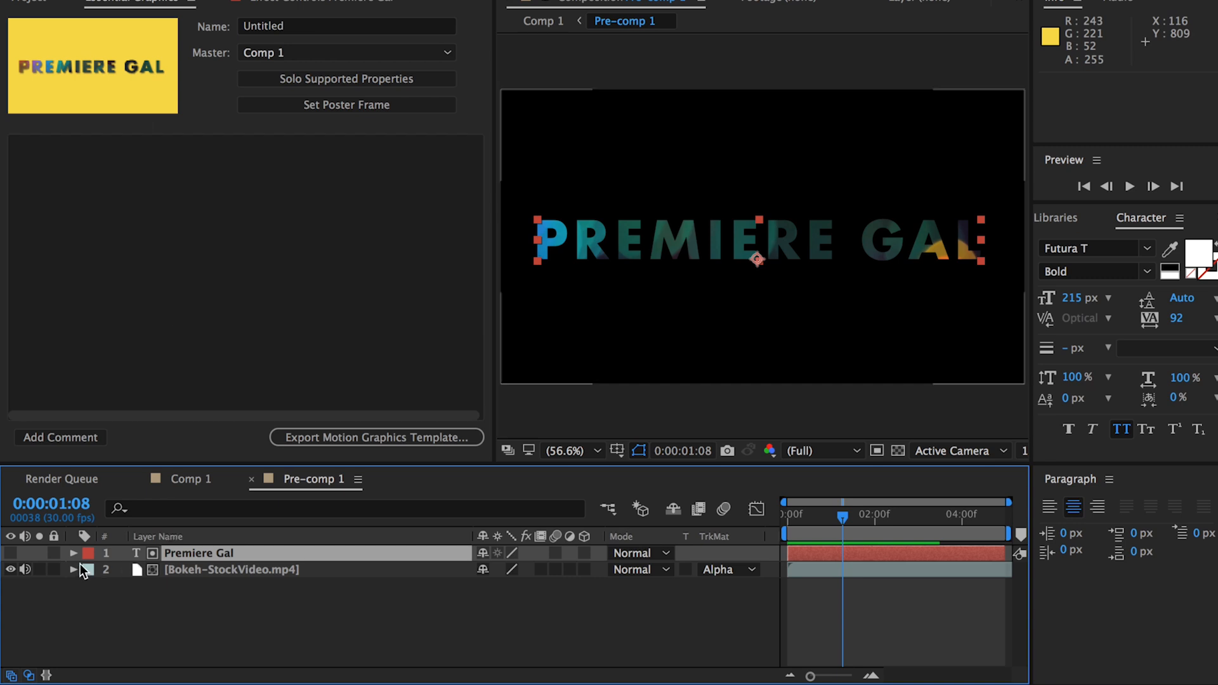
Expose the Premiere Gal layer's Source Text as an Essential Graphics control
{"action": "left_click", "coordinate": [74, 552]}
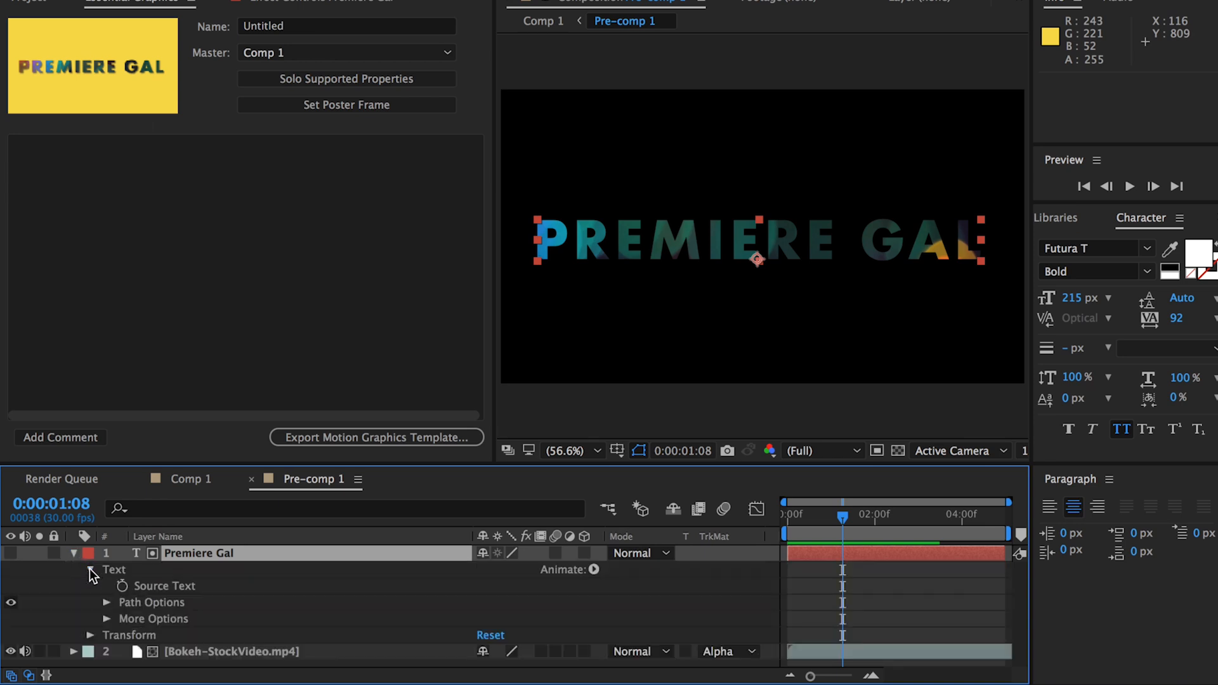
{"action": "left_click", "coordinate": [165, 587]}
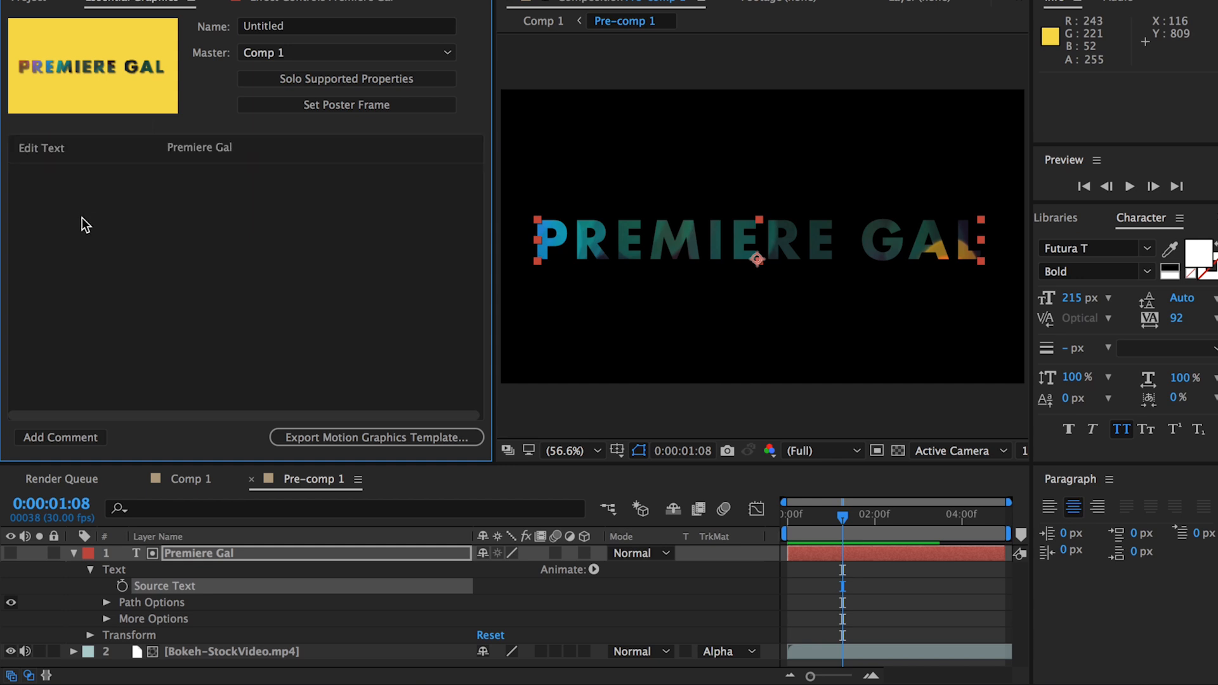
{"action": "mouse_move", "coordinate": [89, 576]}
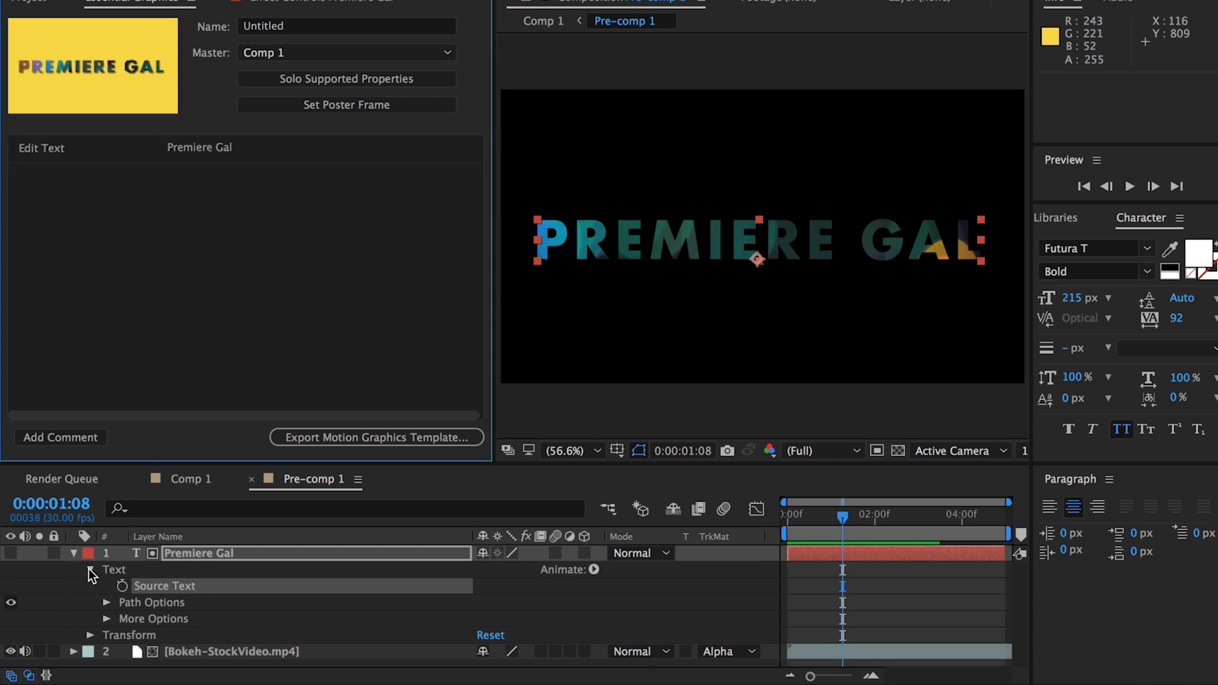
{"action": "left_click", "coordinate": [102, 569]}
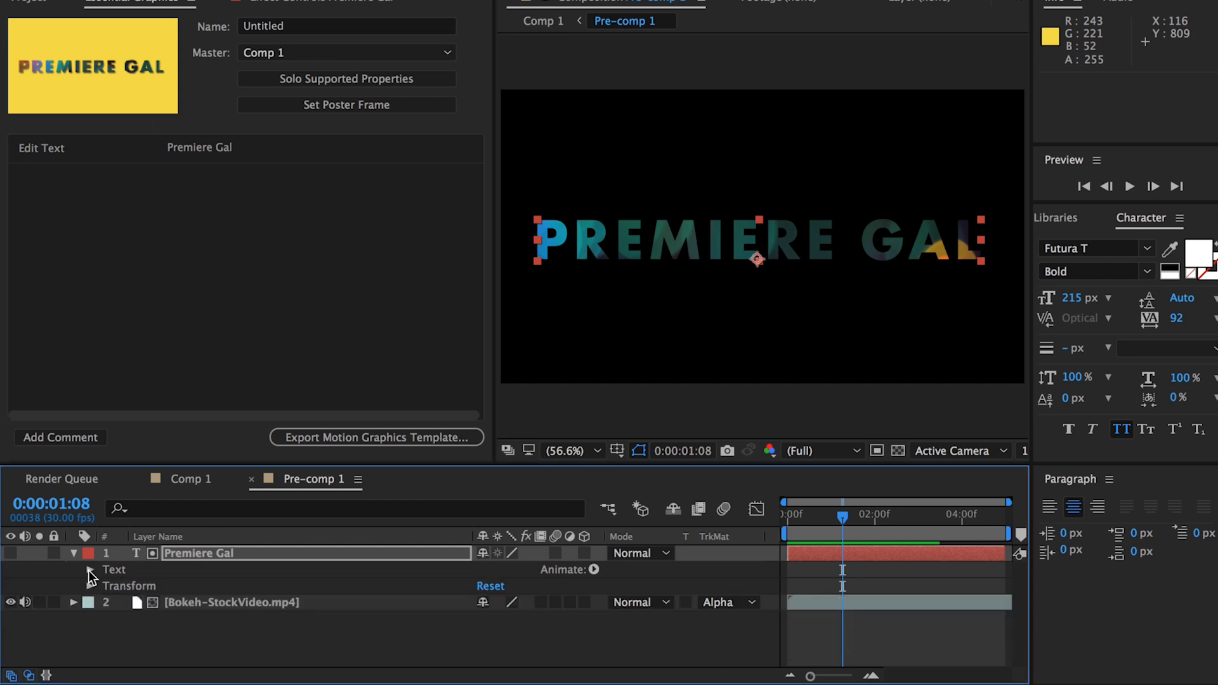
{"action": "left_click", "coordinate": [90, 586]}
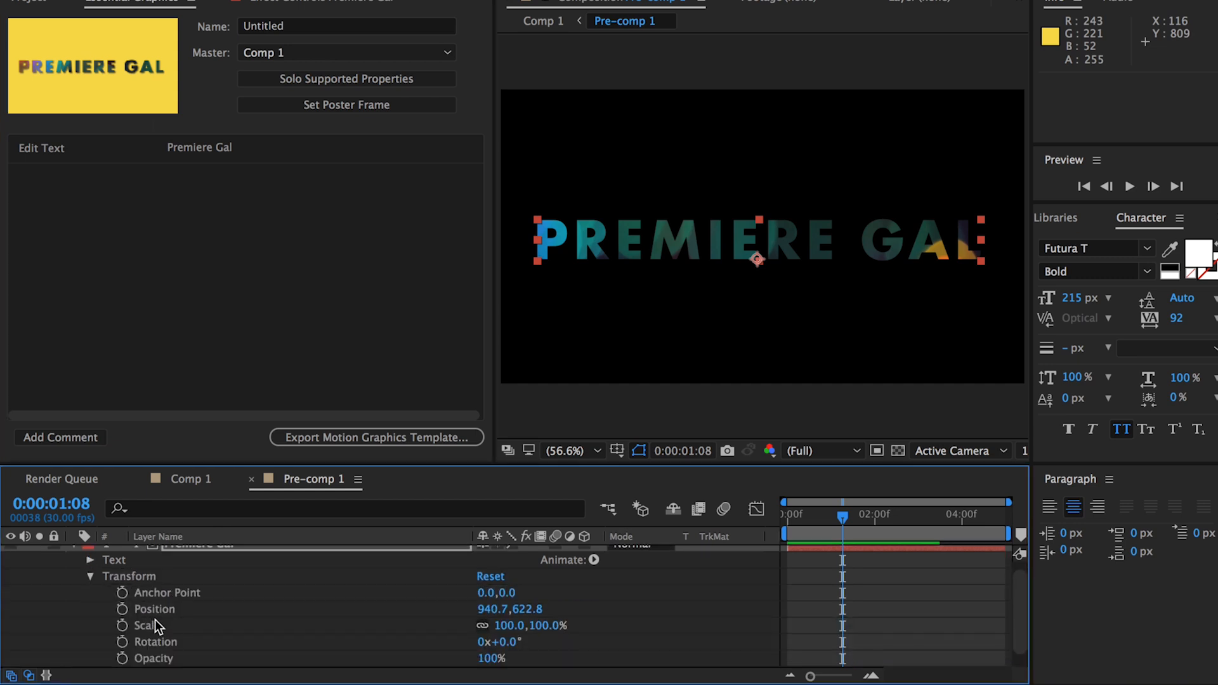
{"action": "left_click", "coordinate": [146, 625]}
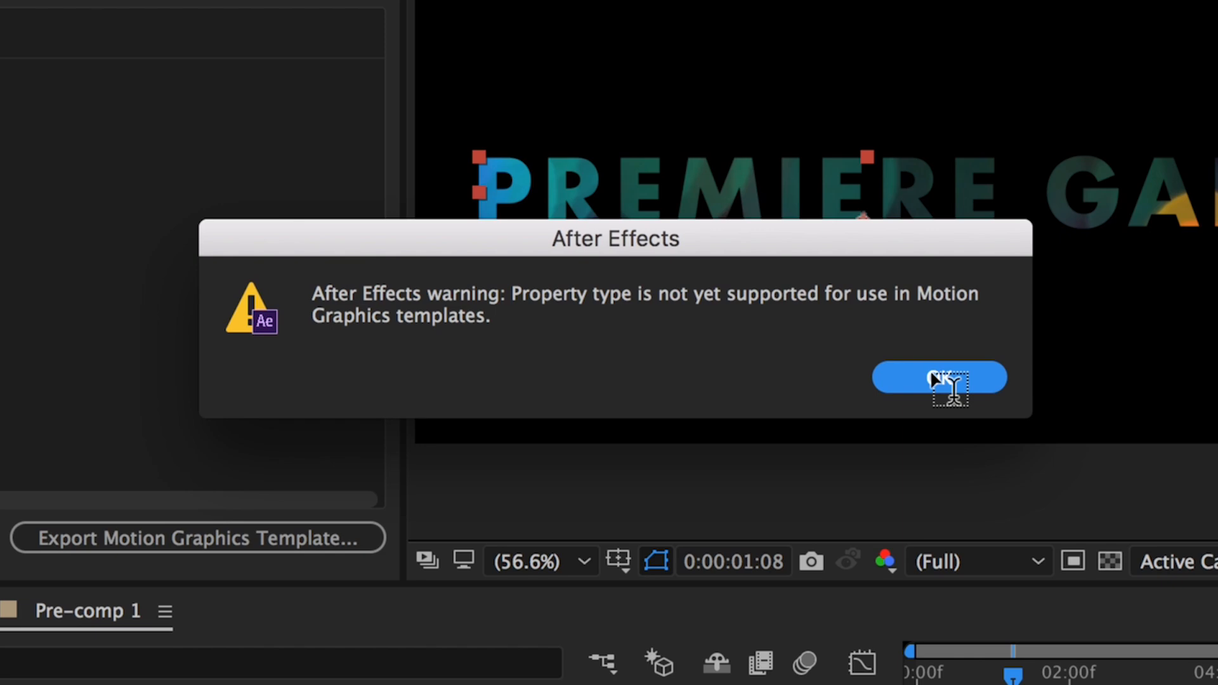
{"action": "left_click", "coordinate": [938, 377]}
{"action": "type", "text": "drop sha"}
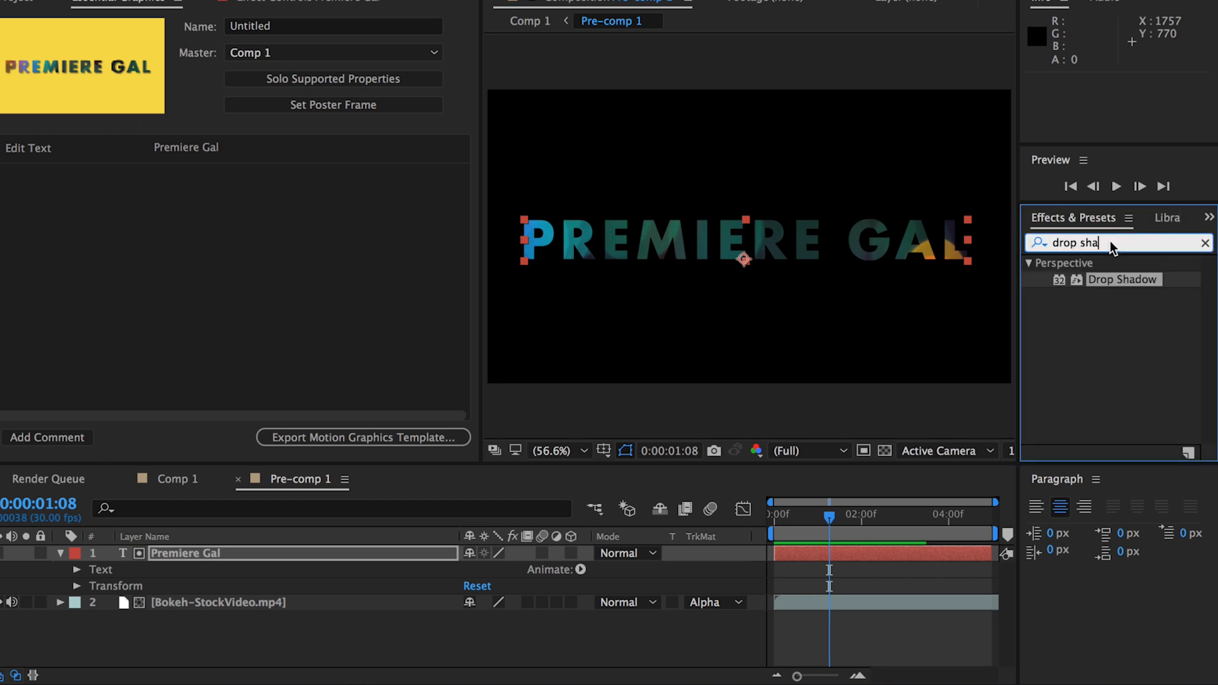
Apply Transform to the text layer, expose its Scale slider, and attempt layer Position (unsupported)
{"action": "type", "text": "Trans"}
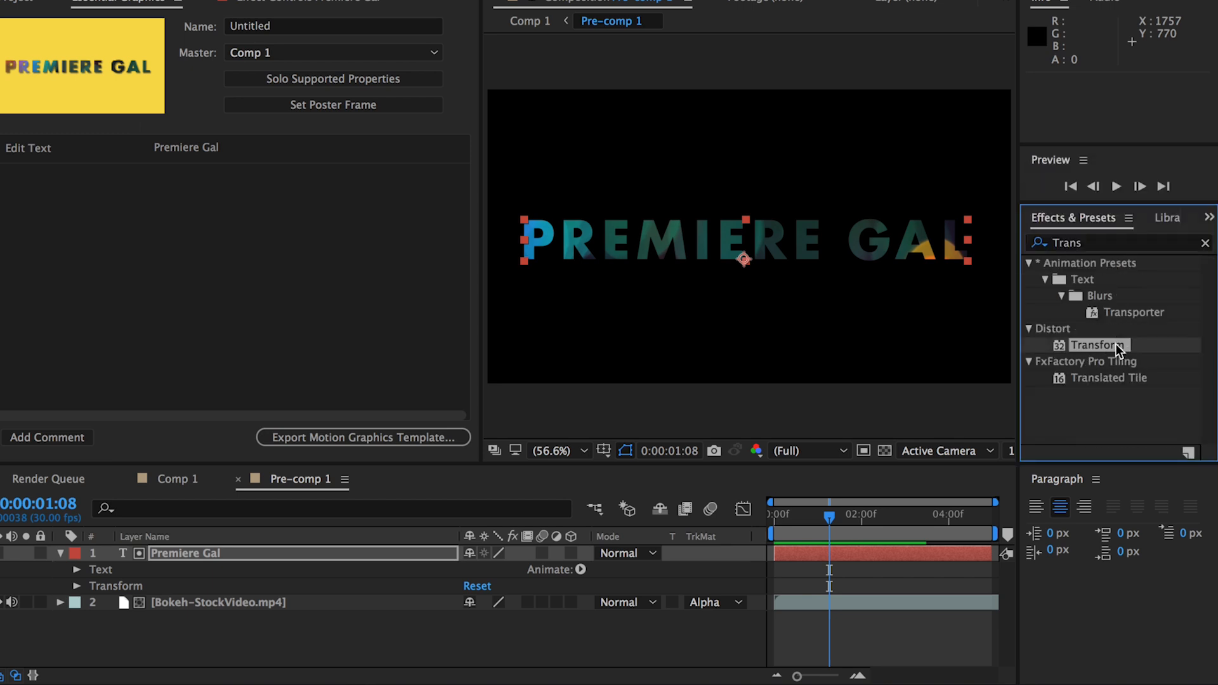
{"action": "left_click_drag", "start_coordinate": [1099, 344], "coordinate": [268, 569]}
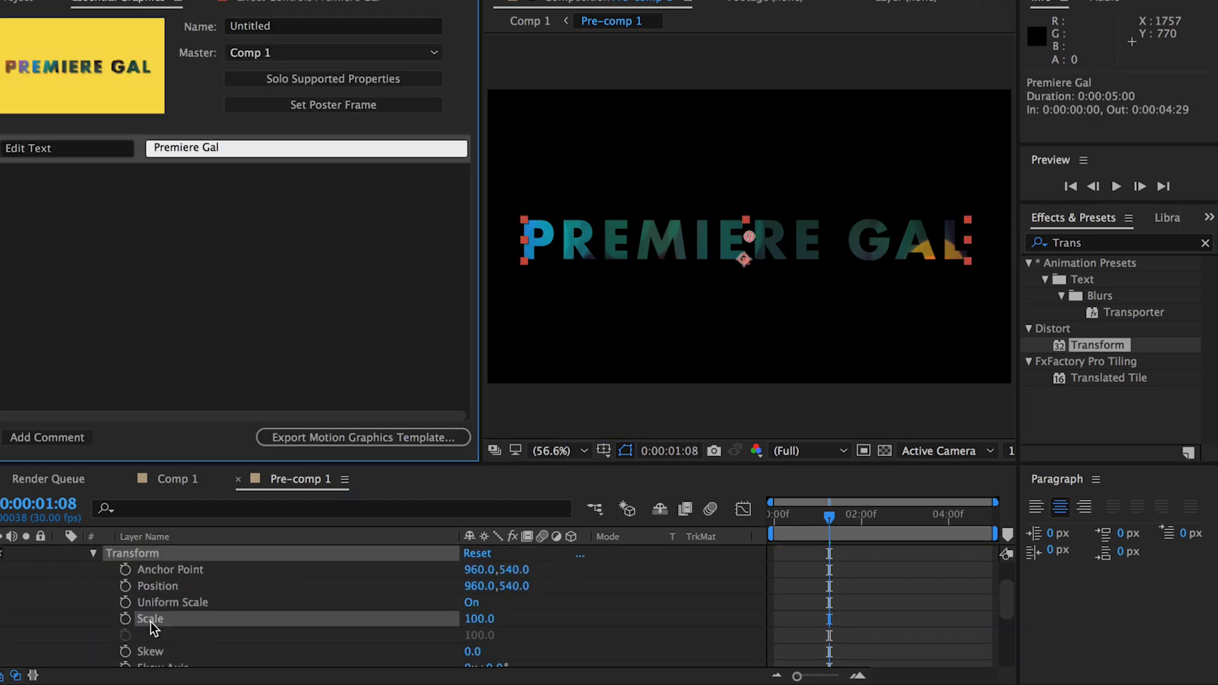
{"action": "left_click", "coordinate": [150, 618]}
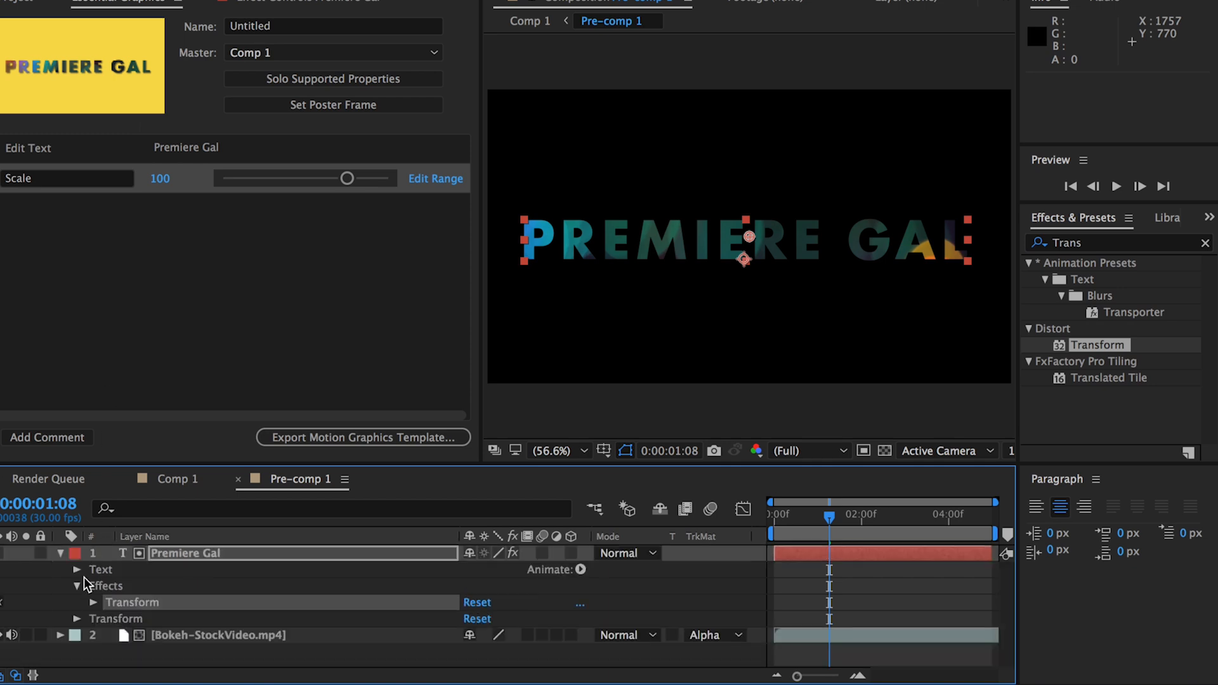
{"action": "left_click", "coordinate": [76, 601]}
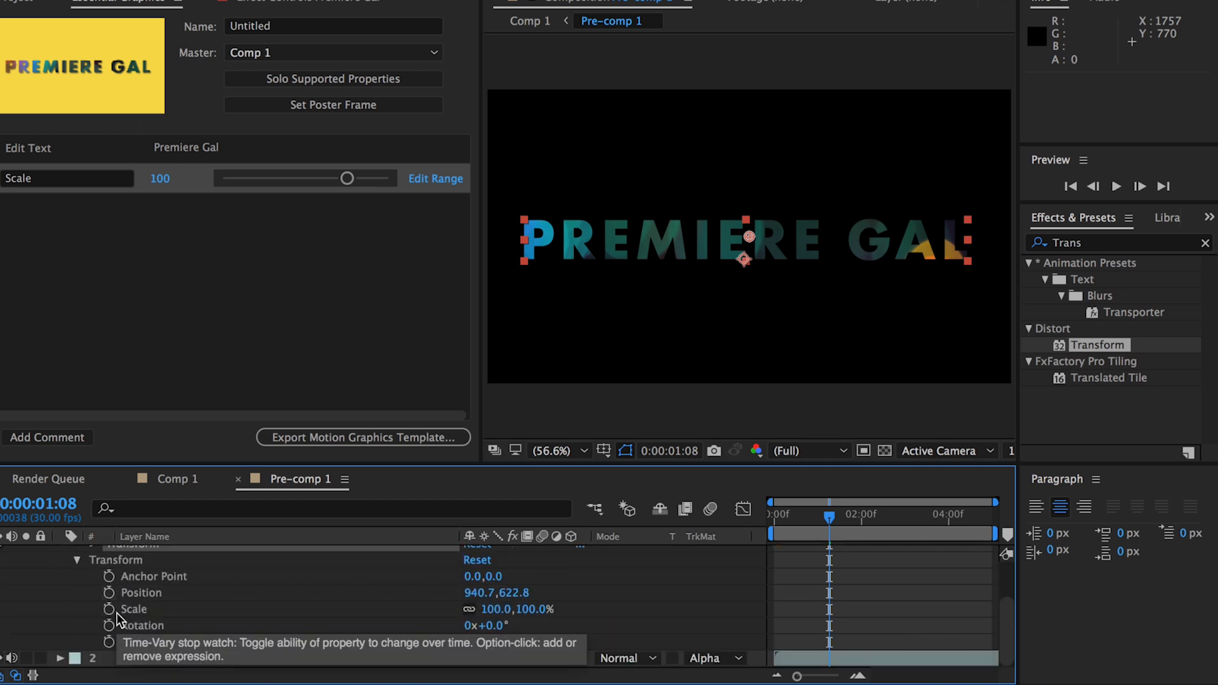
{"action": "left_click", "coordinate": [108, 593]}
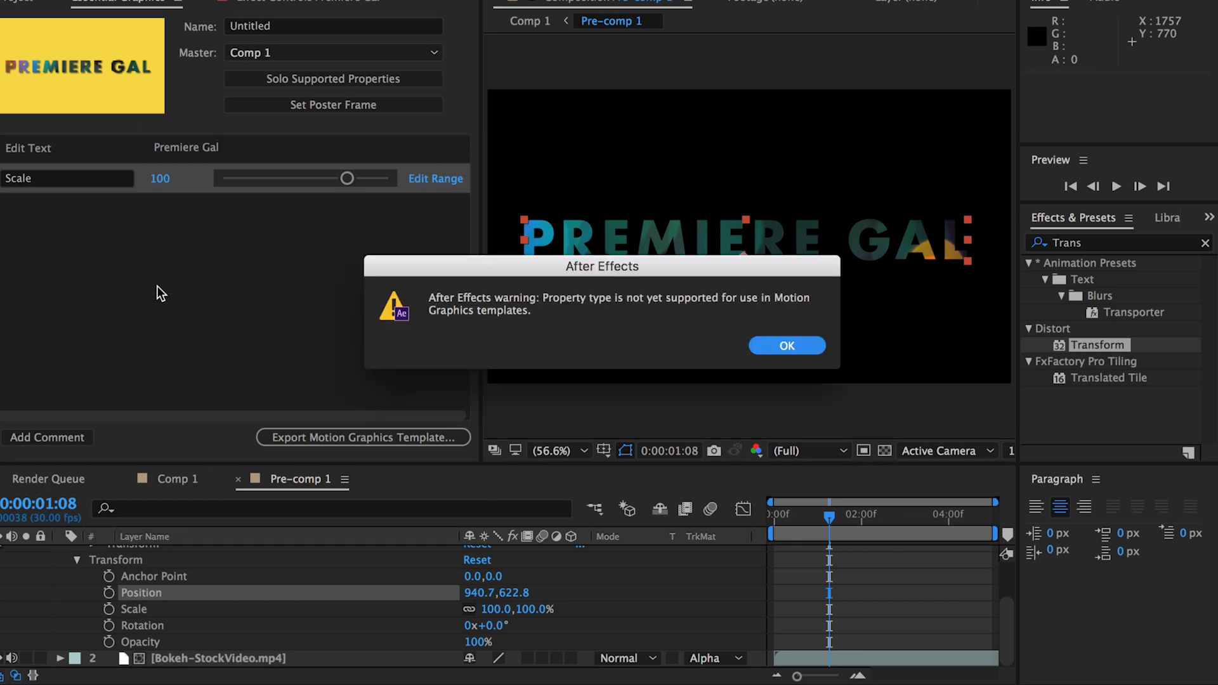
Dismiss the warning and find the Separate XYZ Position preset for the text layer
{"action": "left_click", "coordinate": [786, 345]}
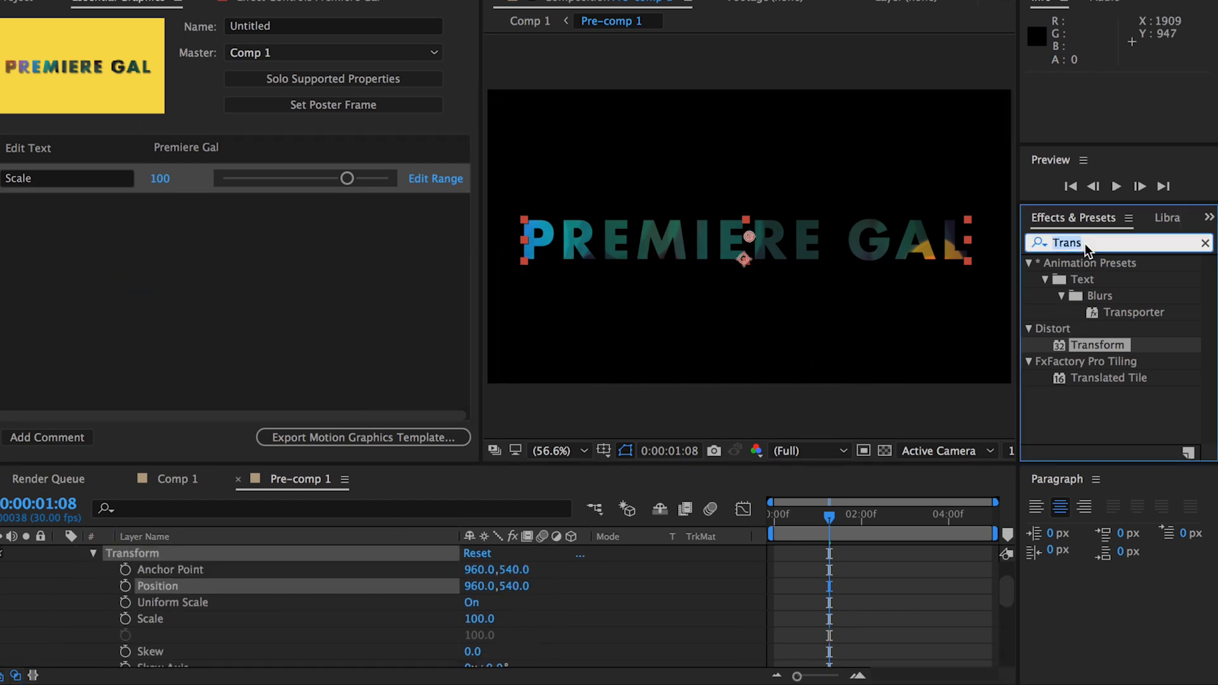
{"action": "type", "text": "Separ"}
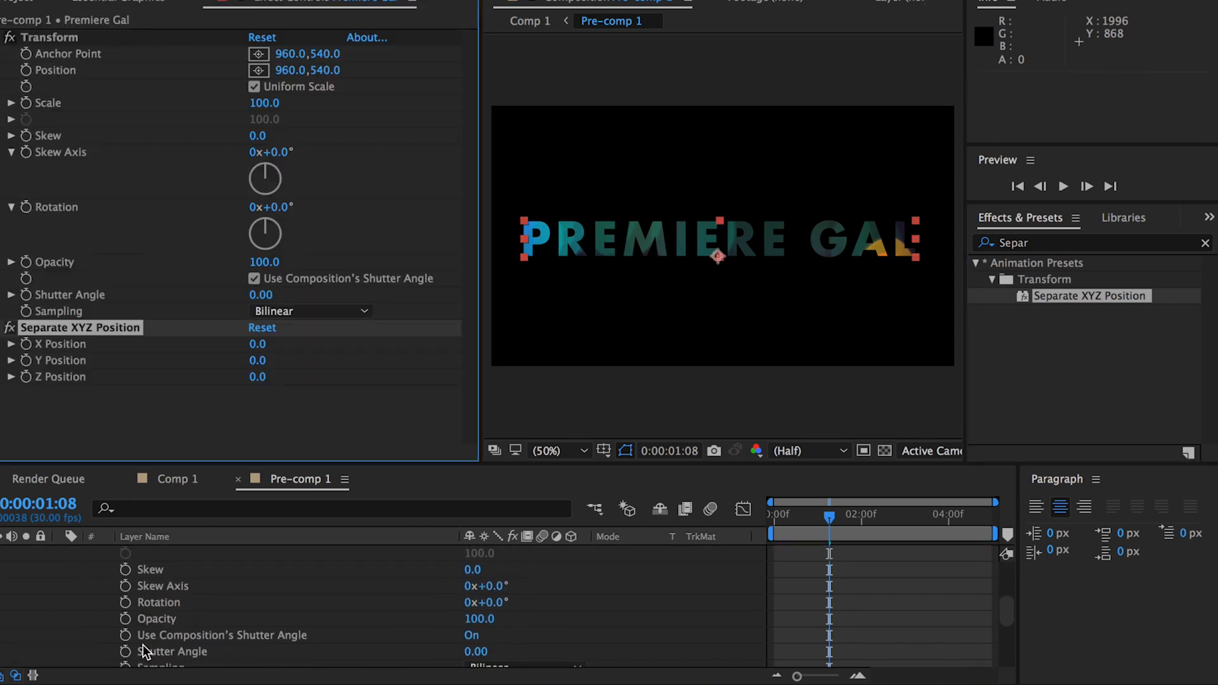
{"action": "scroll", "scroll_direction": "down", "scroll_amount": 3}
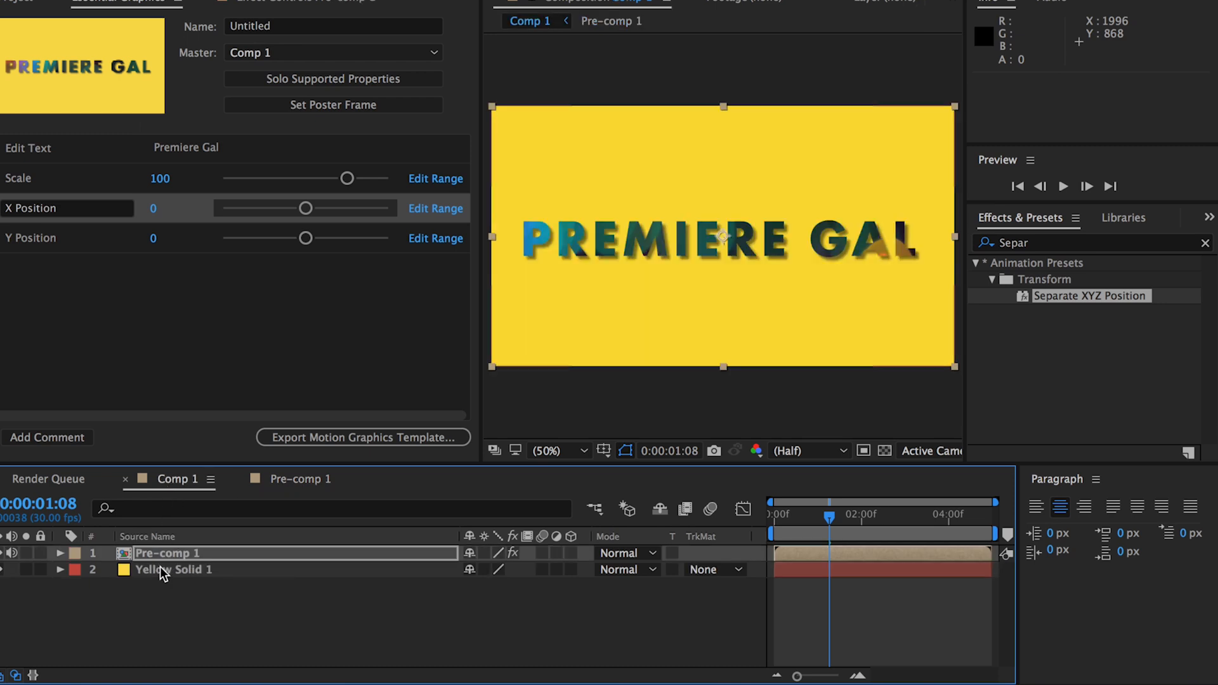
Select Yellow Solid 1 and locate the Fill effect to recolour it green
{"action": "left_click", "coordinate": [173, 570]}
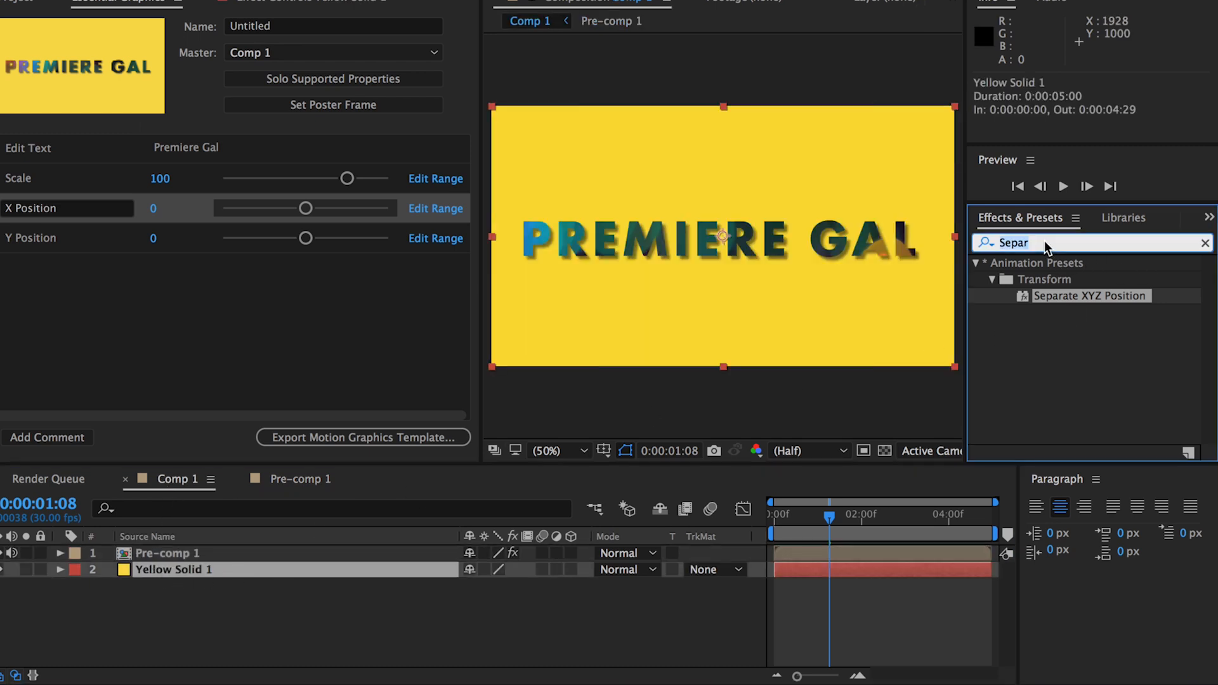
{"action": "type", "text": "fill"}
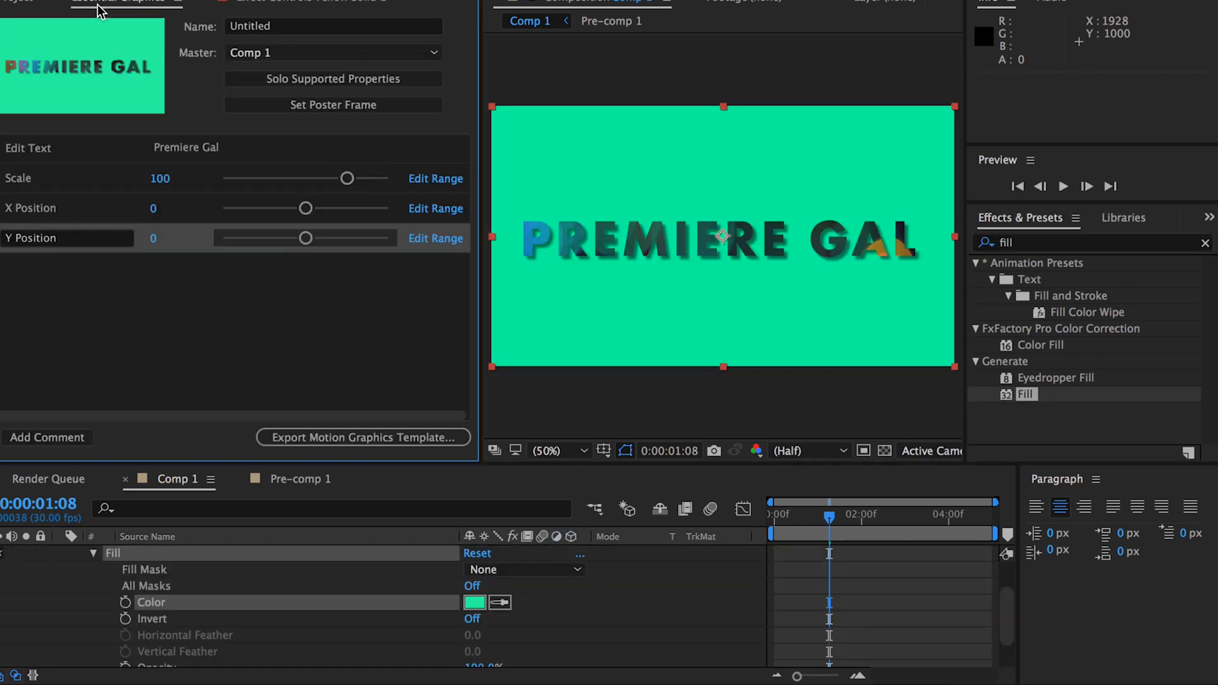
{"action": "mouse_move", "coordinate": [175, 618]}
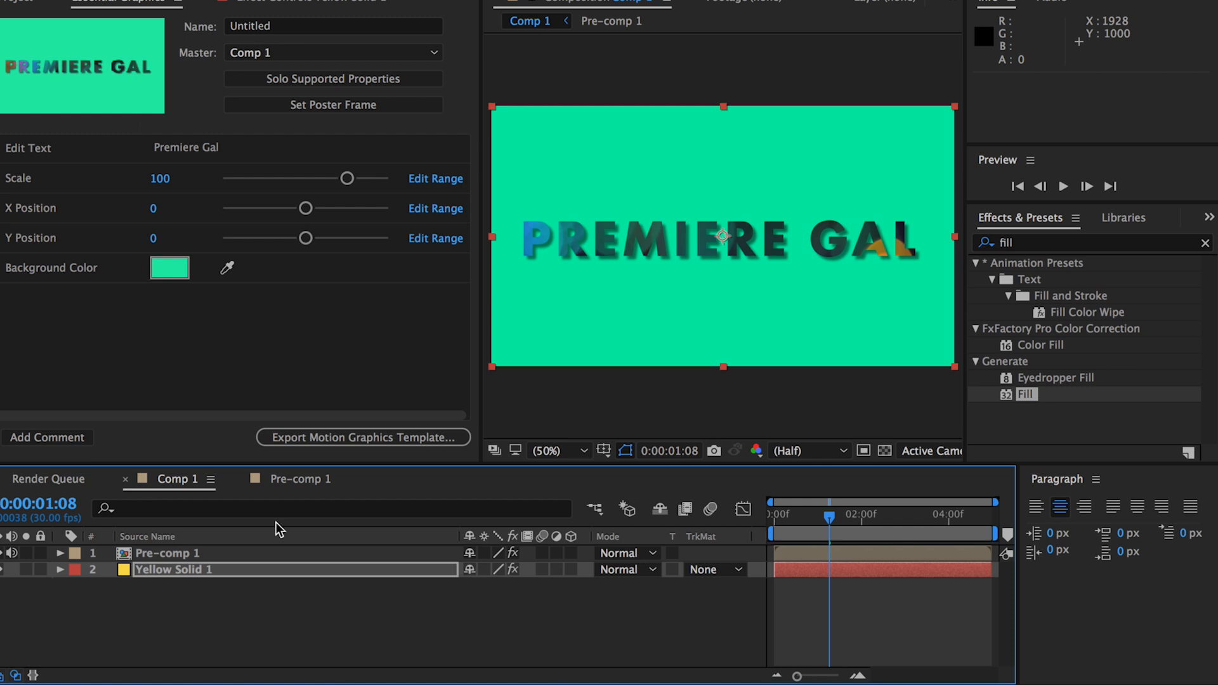
Expose Yellow Solid 1's Transform Opacity and test the slider fading the green background, returning it to full
{"action": "left_click", "coordinate": [61, 570]}
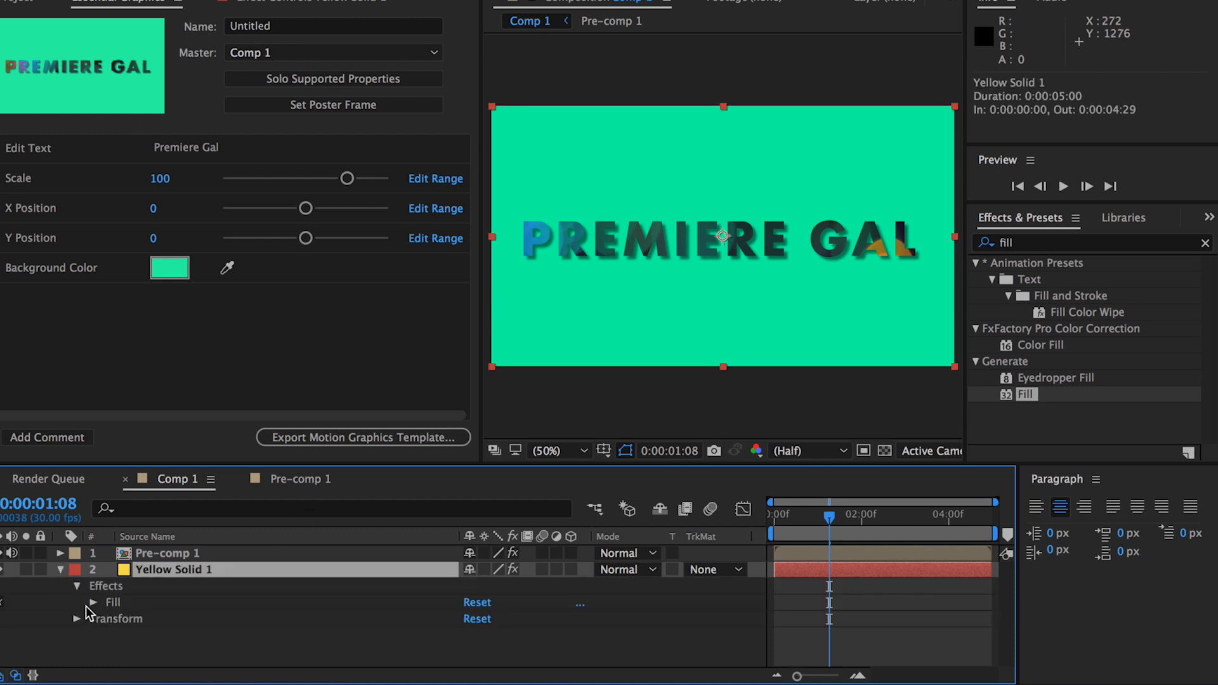
{"action": "left_click", "coordinate": [93, 602]}
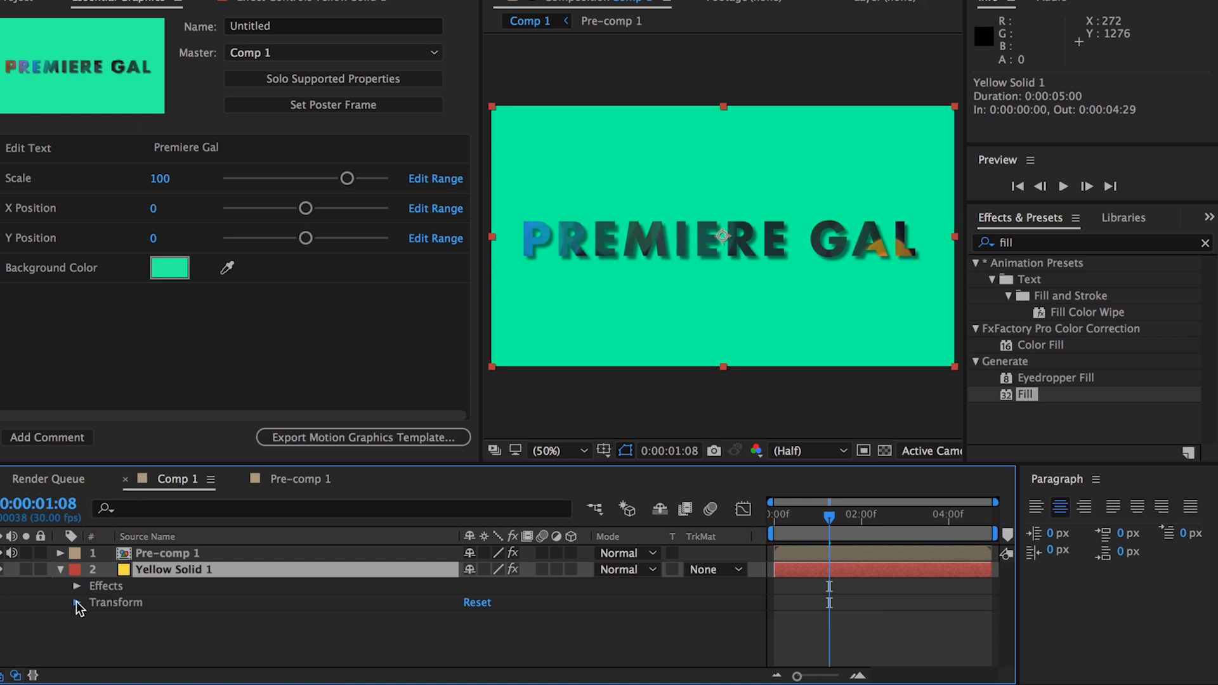
{"action": "left_click", "coordinate": [77, 601]}
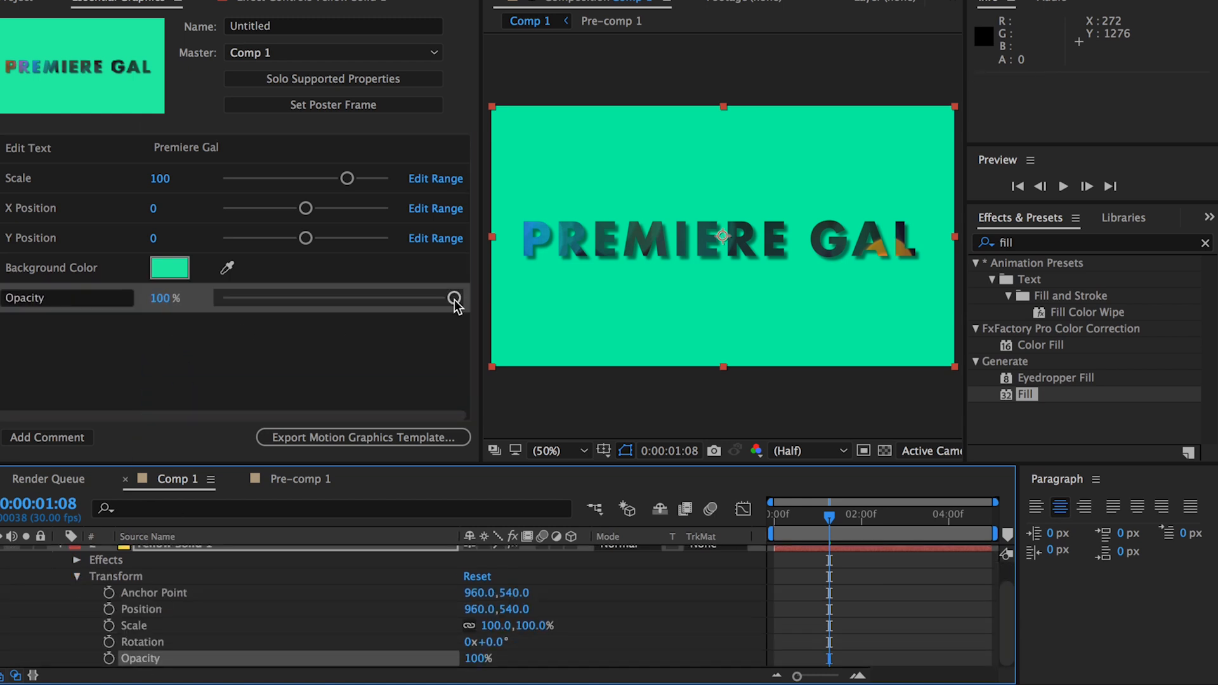
{"action": "left_click_drag", "start_coordinate": [454, 299], "coordinate": [377, 299]}
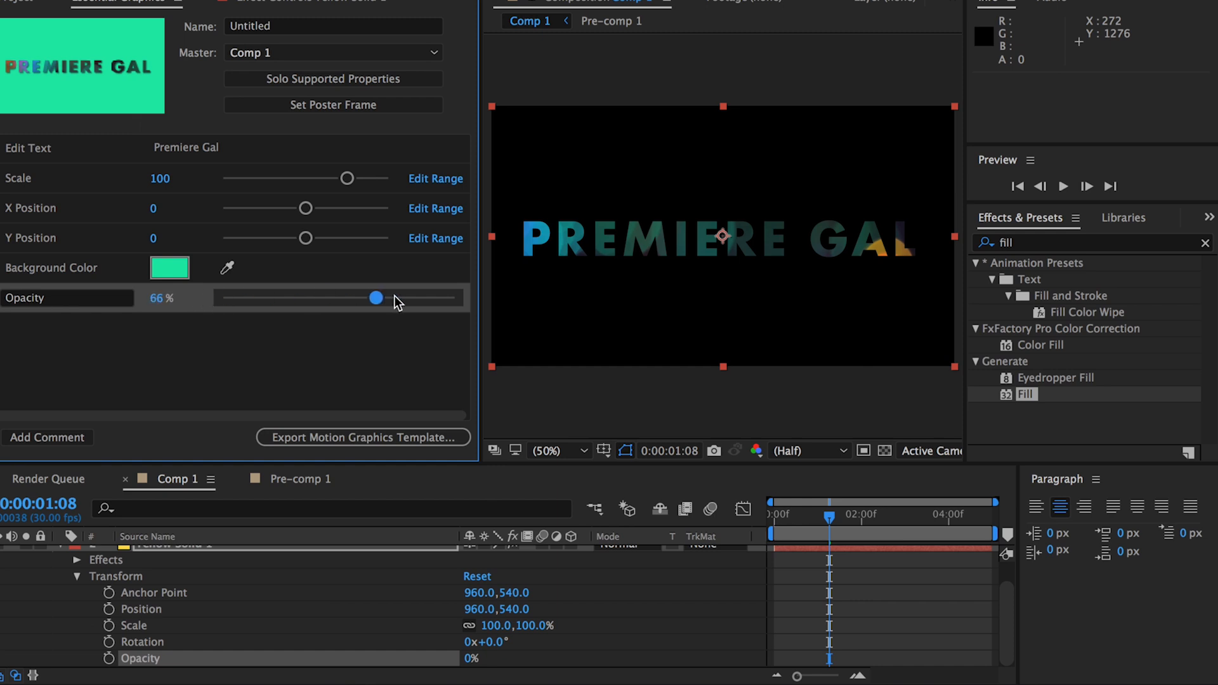
{"action": "left_click_drag", "start_coordinate": [375, 297], "coordinate": [454, 296]}
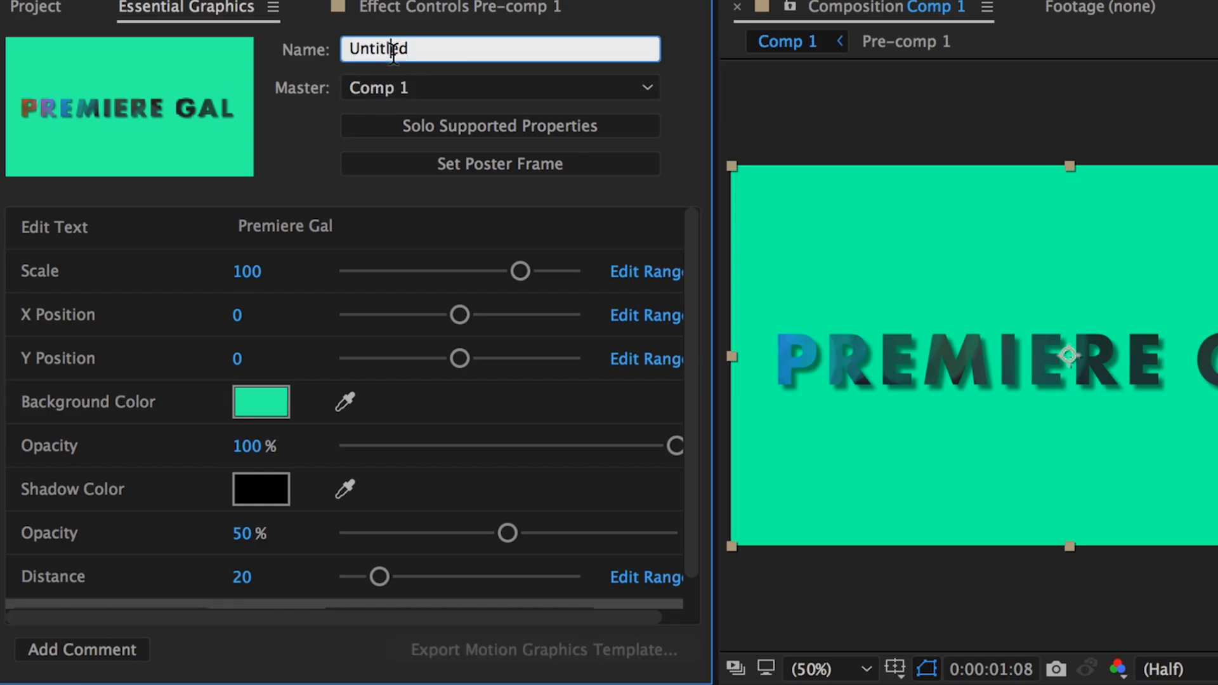
Name the template 'Bokeh Text' and export it as a Motion Graphics Template
{"action": "double_click", "coordinate": [378, 50]}
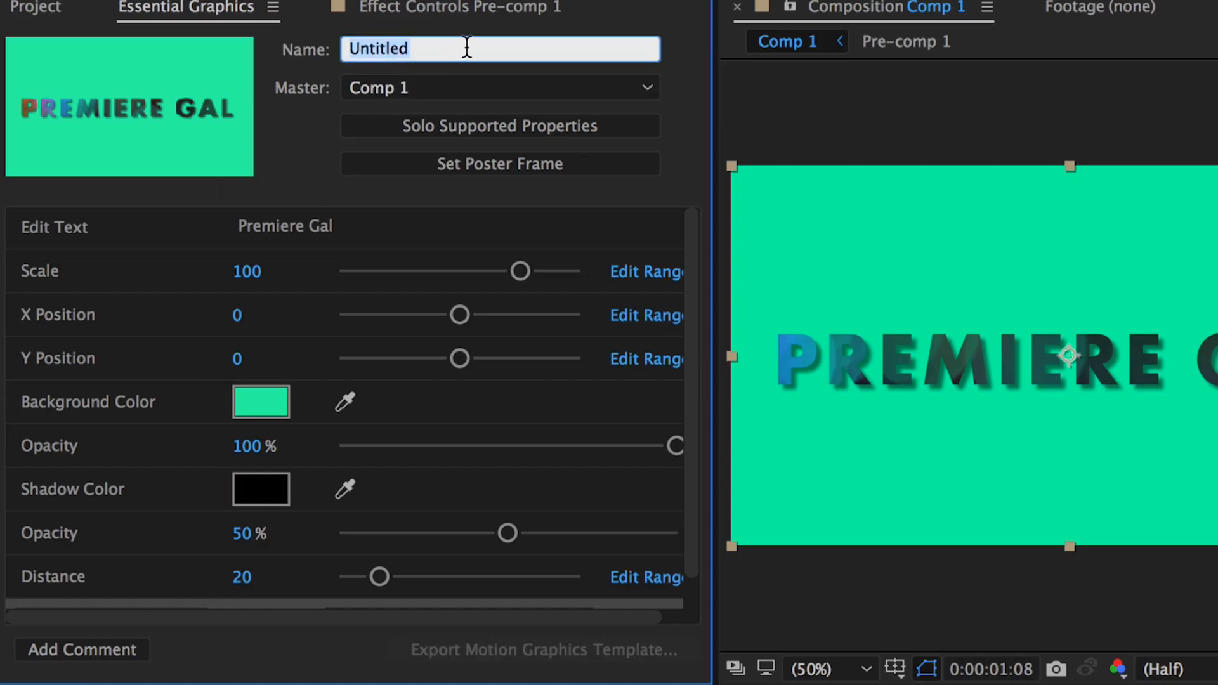
{"action": "type", "text": "Bokeh Text"}
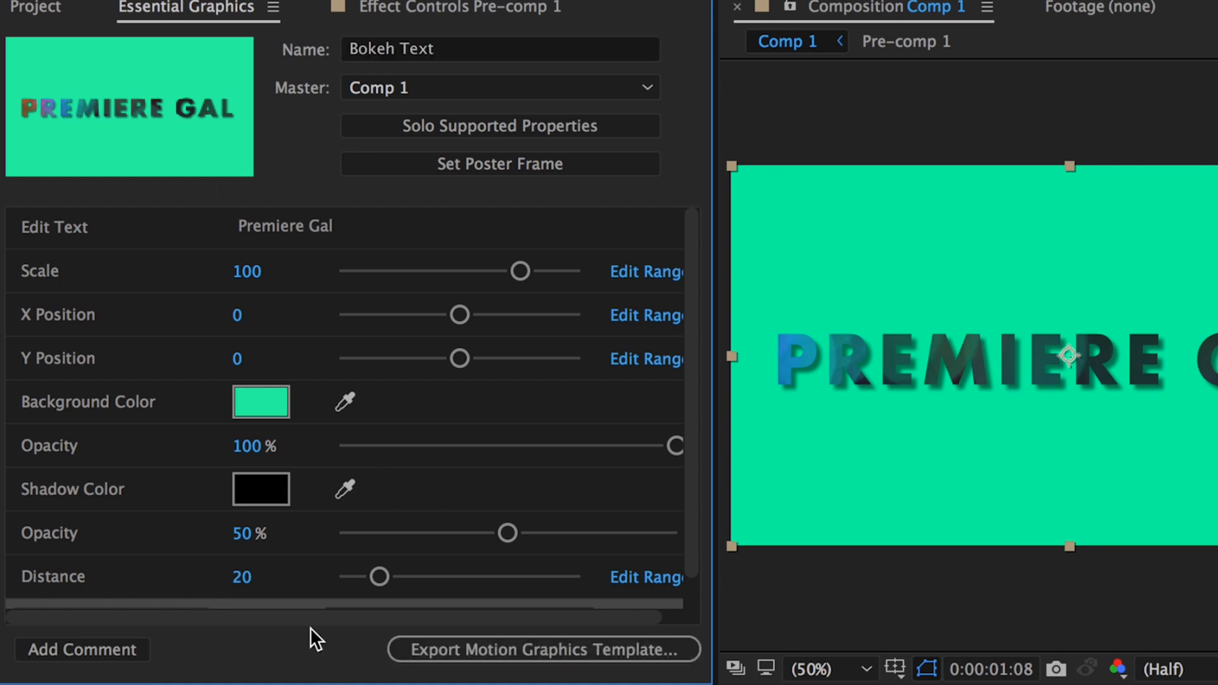
{"action": "left_click", "coordinate": [545, 650]}
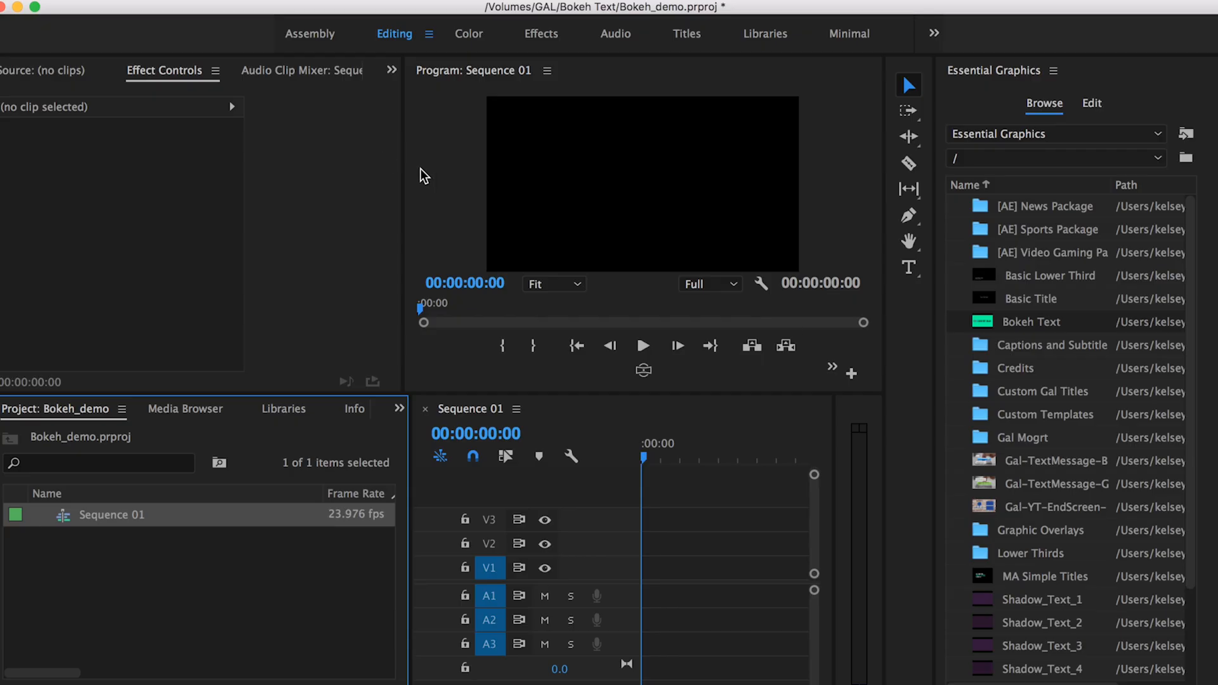
{"action": "mouse_move", "coordinate": [1026, 326]}
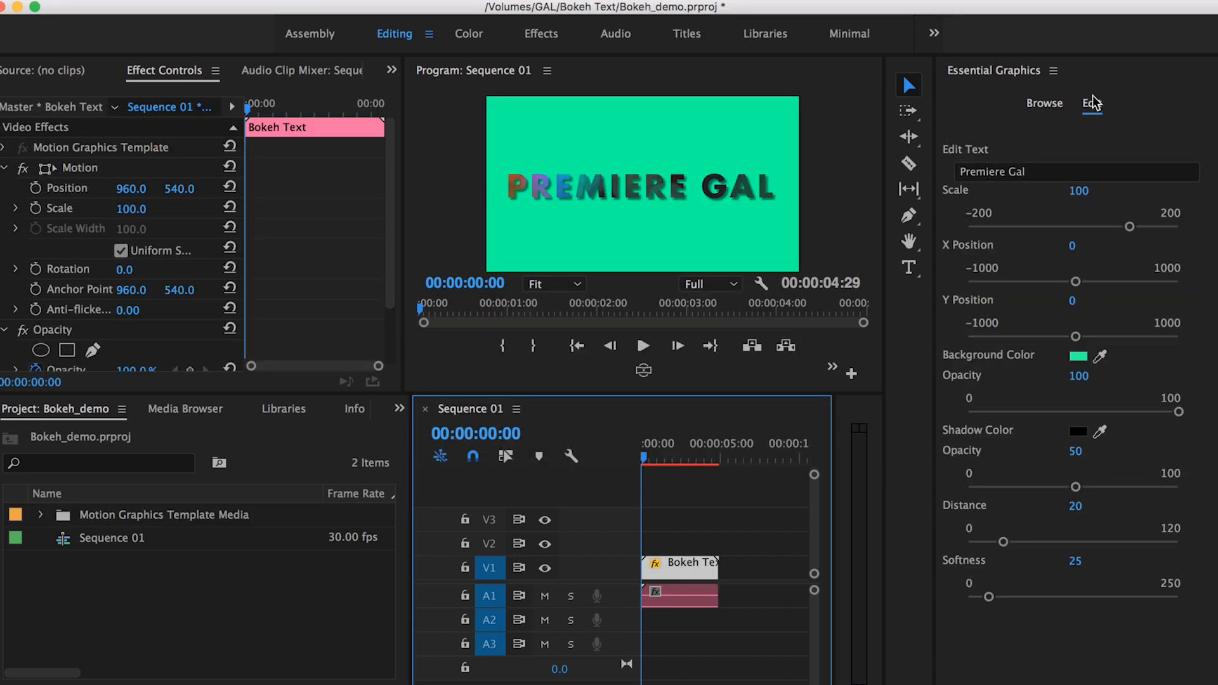
Edit the Bokeh Text clip: scale the title to 67 and set a pink Background Color
{"action": "left_click", "coordinate": [658, 458]}
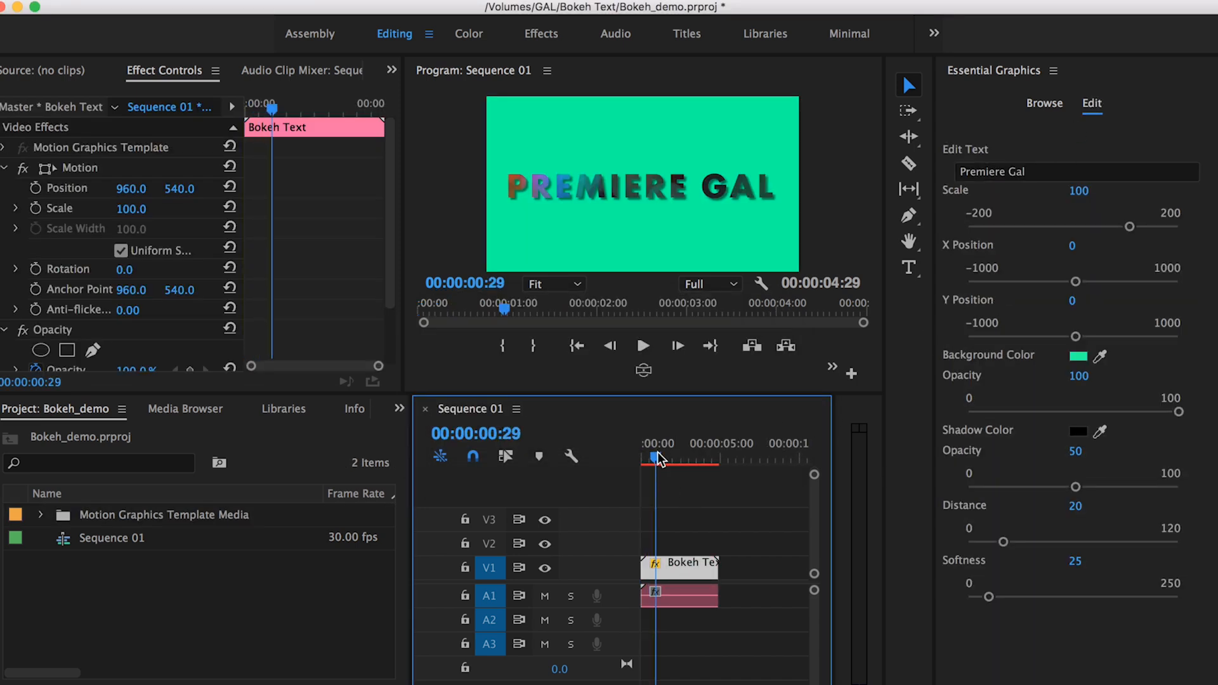
{"action": "left_click", "coordinate": [1076, 171]}
{"action": "type", "text": "Type in New Text"}
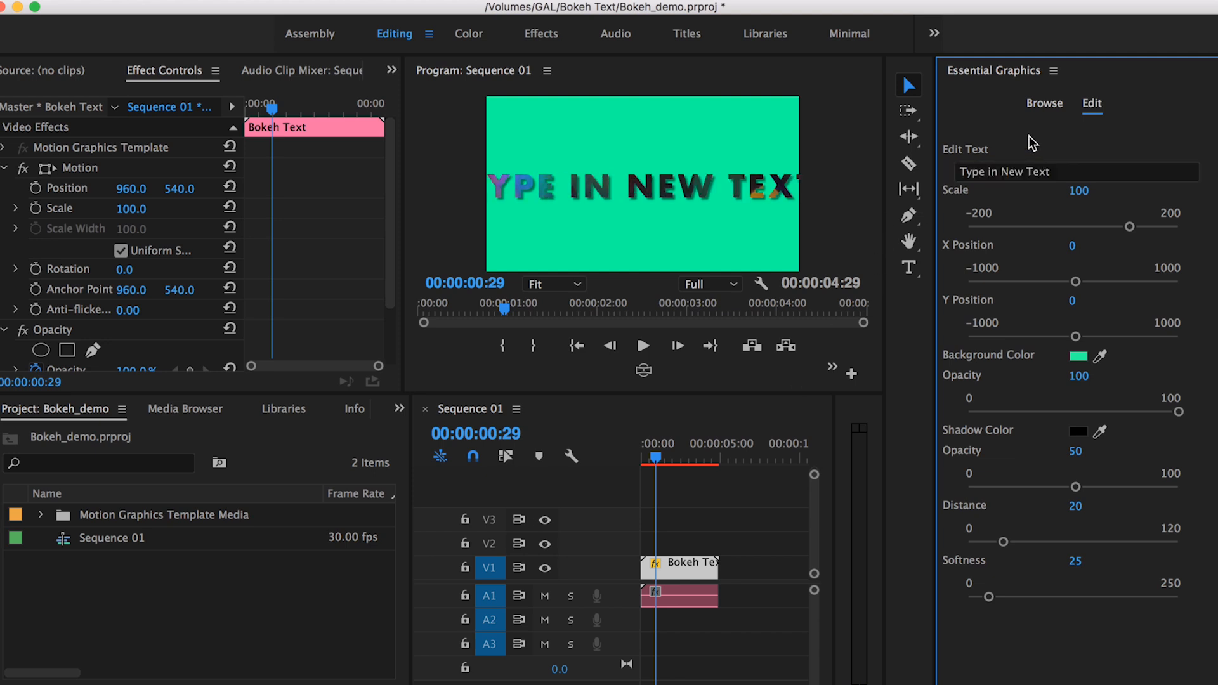
{"action": "left_click_drag", "start_coordinate": [1106, 227], "coordinate": [1075, 227]}
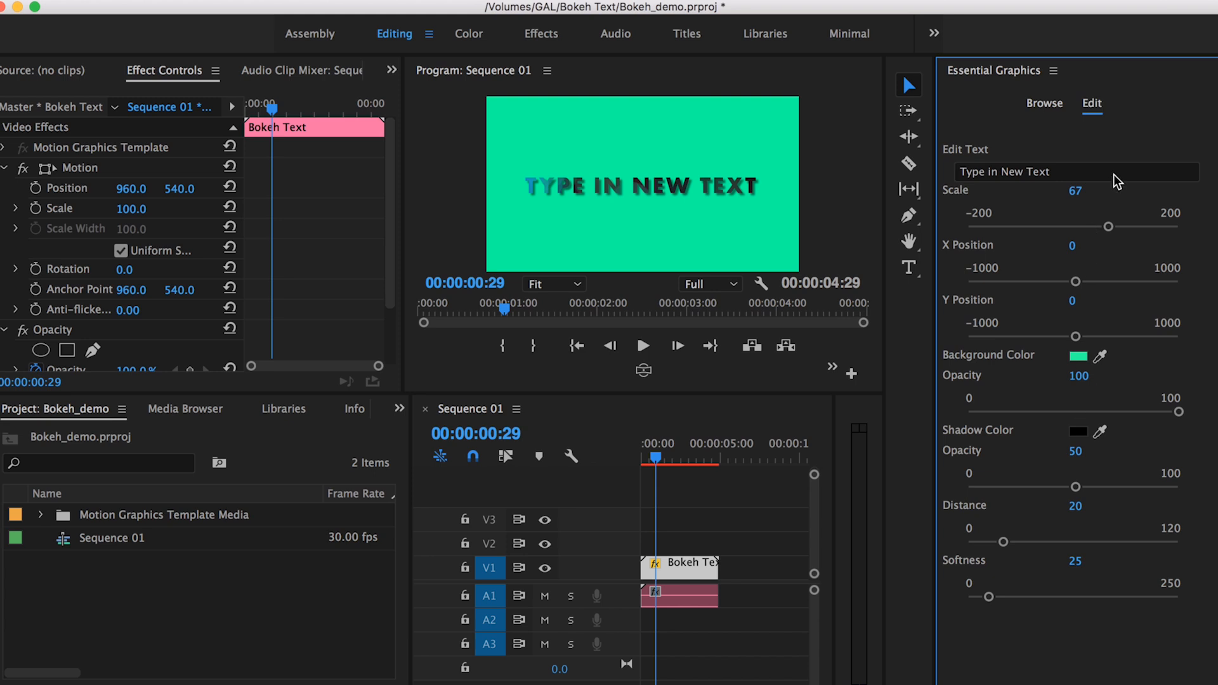
{"action": "left_click", "coordinate": [1080, 355]}
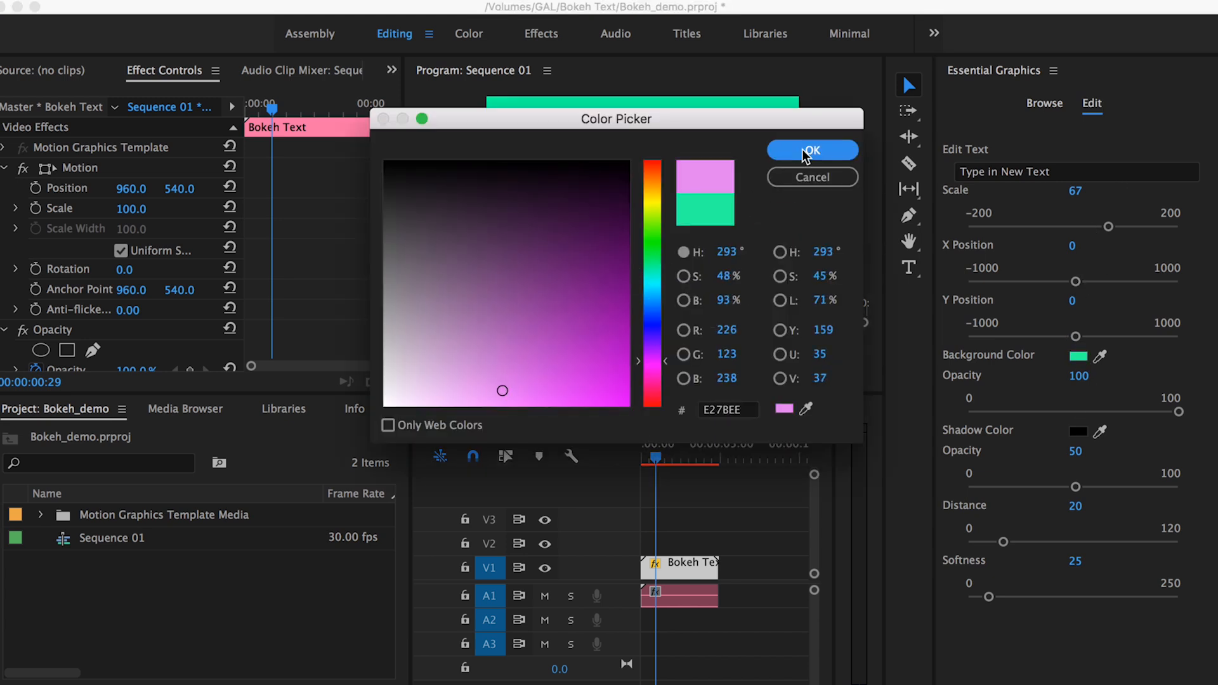
{"action": "left_click", "coordinate": [812, 149]}
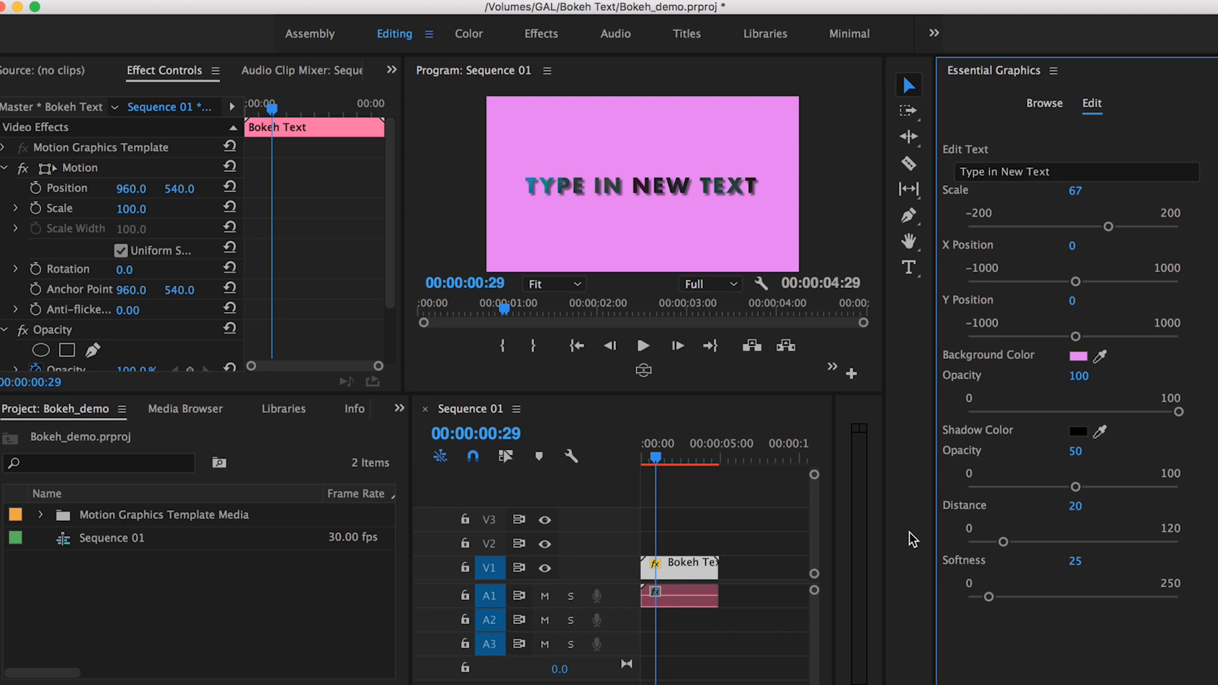